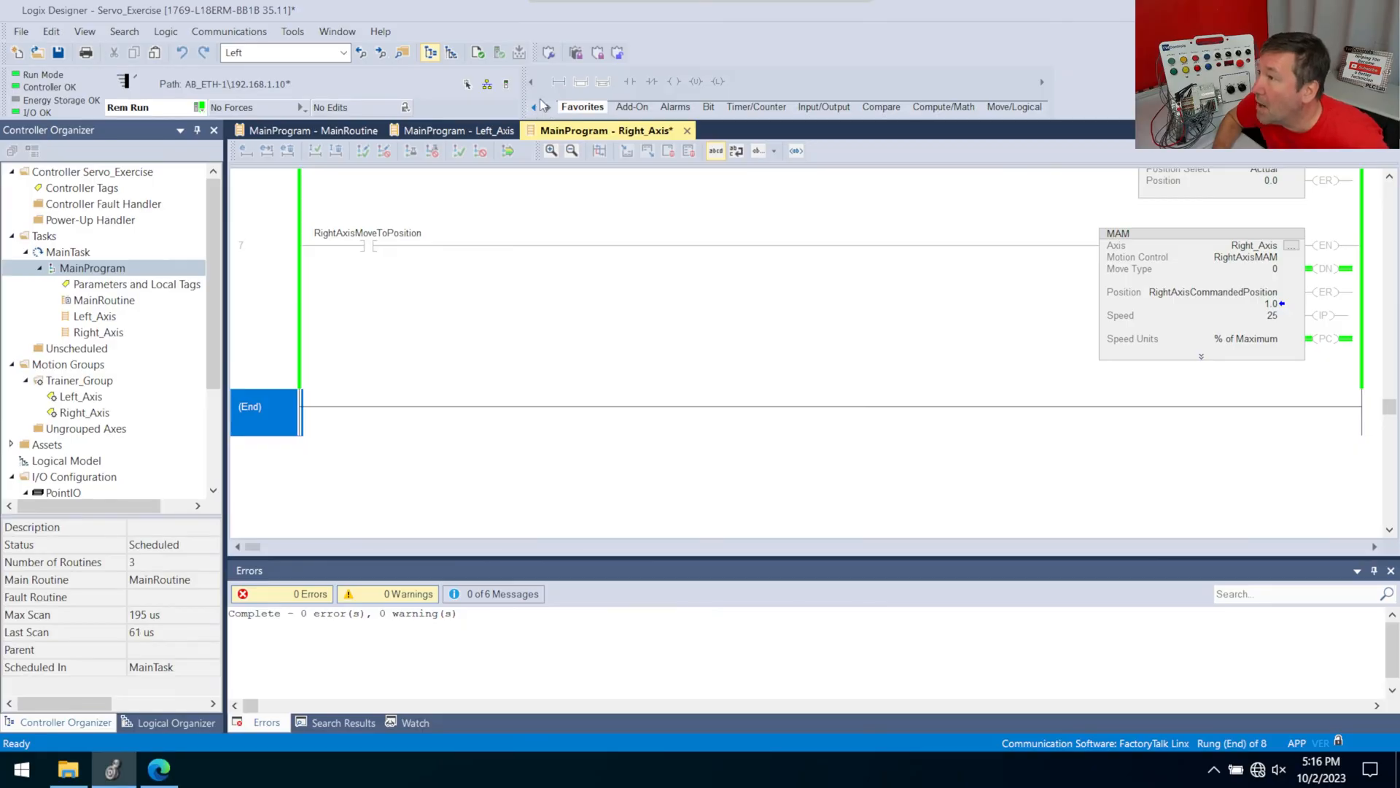
Place an empty MAG instruction from the Motion Move group on new rung 8.
click(543, 106)
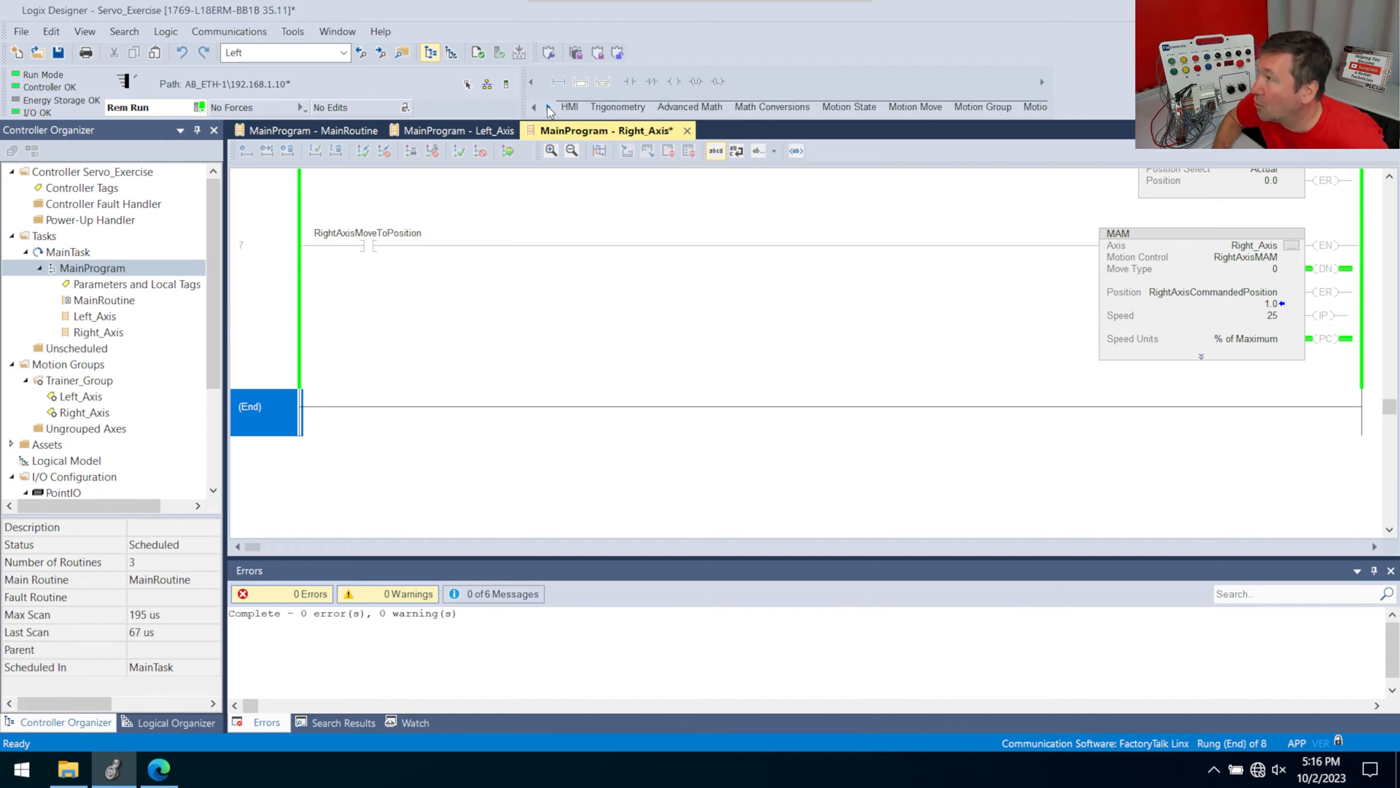
click(916, 107)
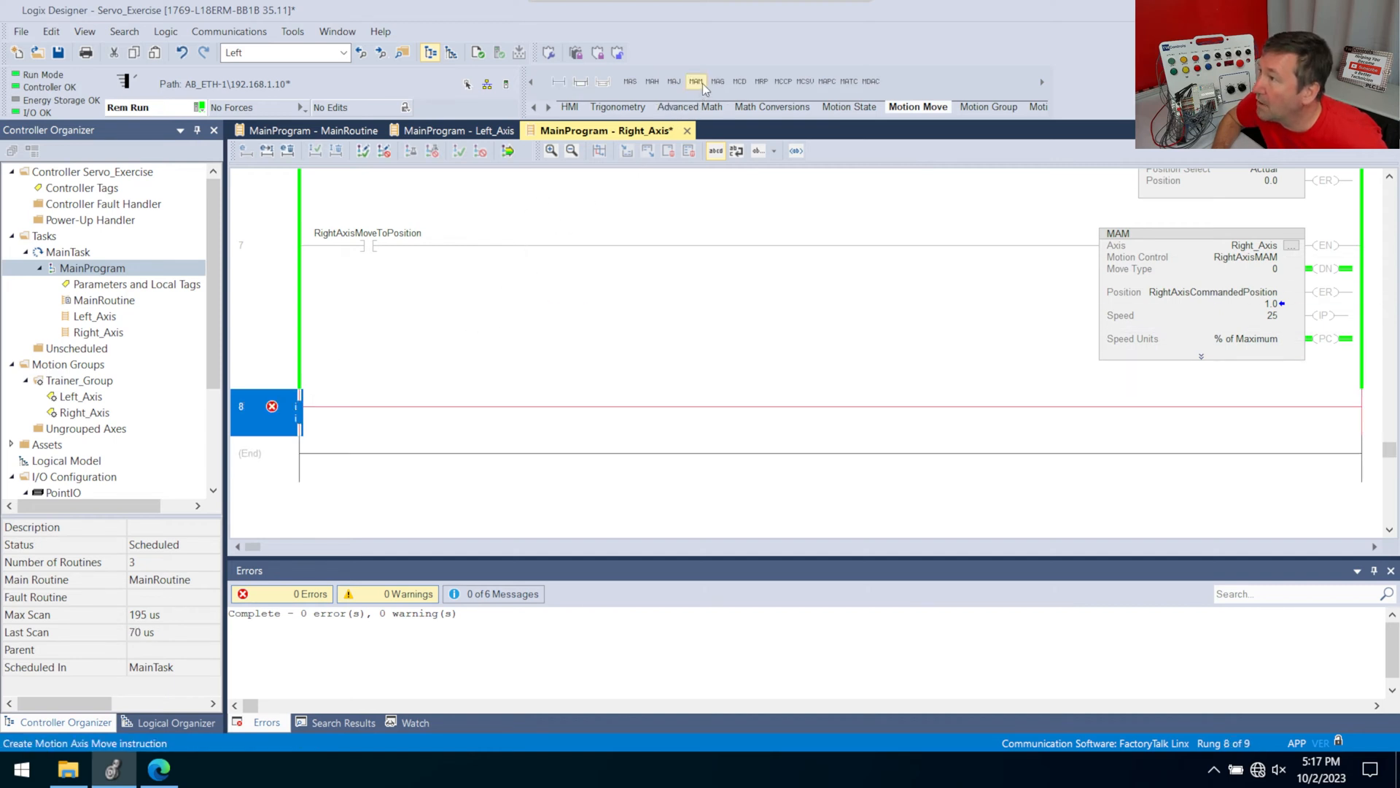
click(694, 82)
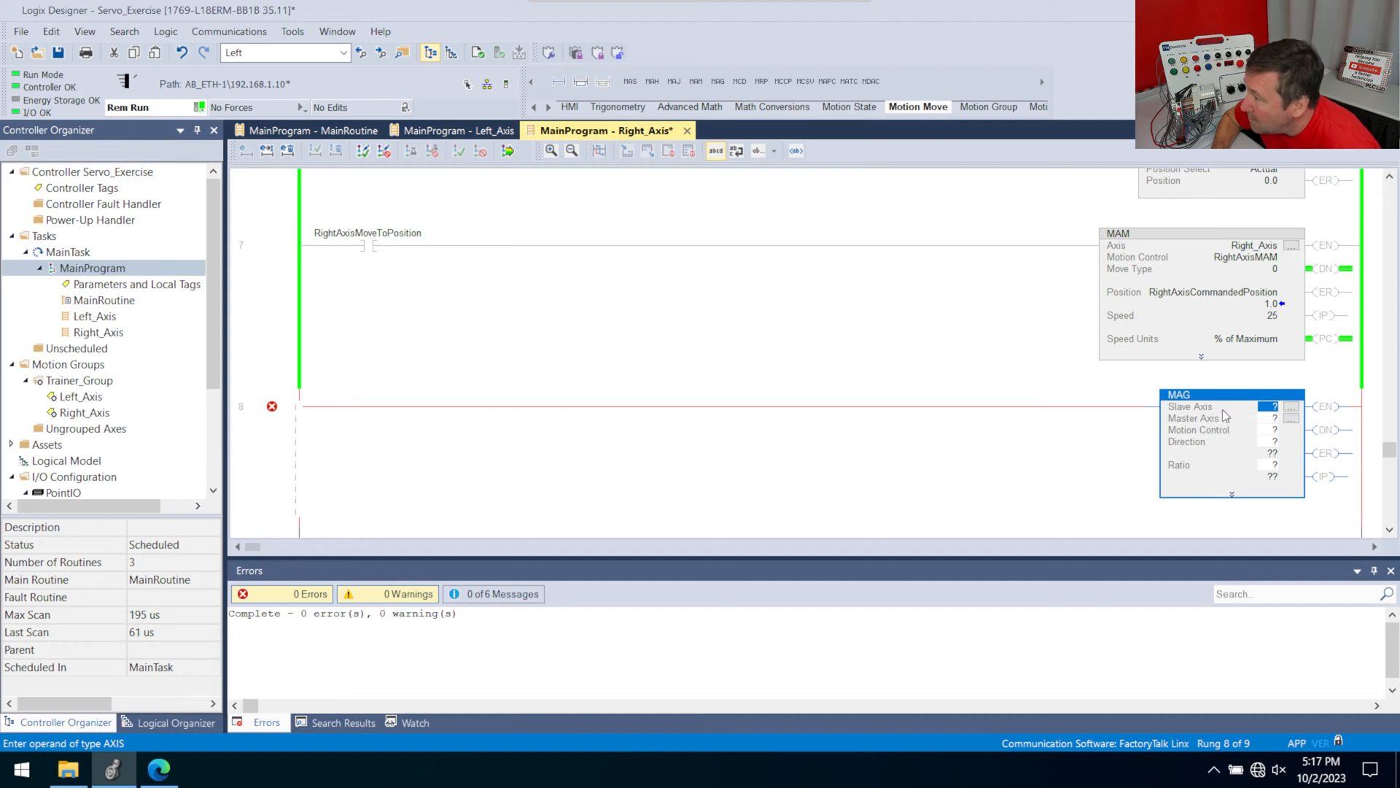
Set the MAG Slave Axis to Right_Axis and Master Axis to Left_Axis.
click(1274, 419)
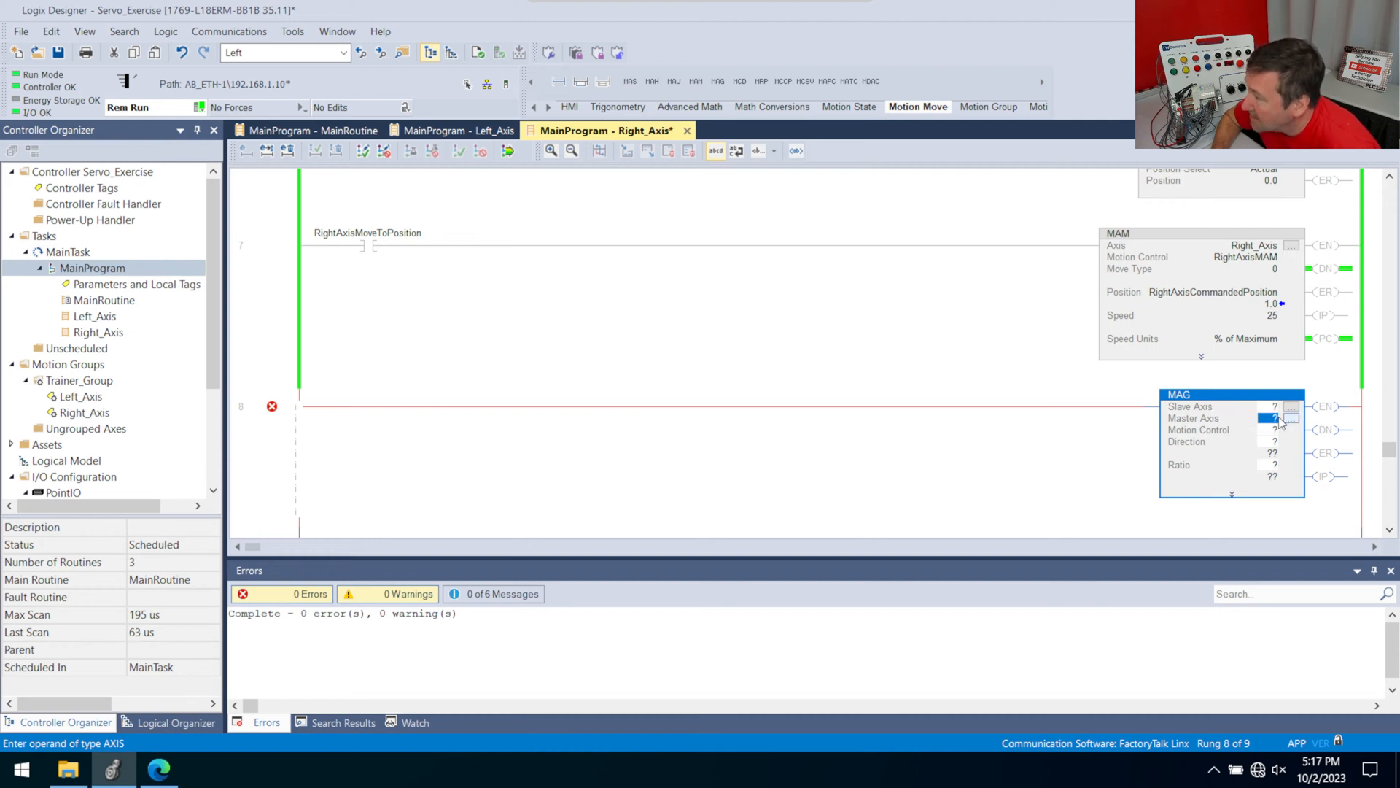
click(1275, 407)
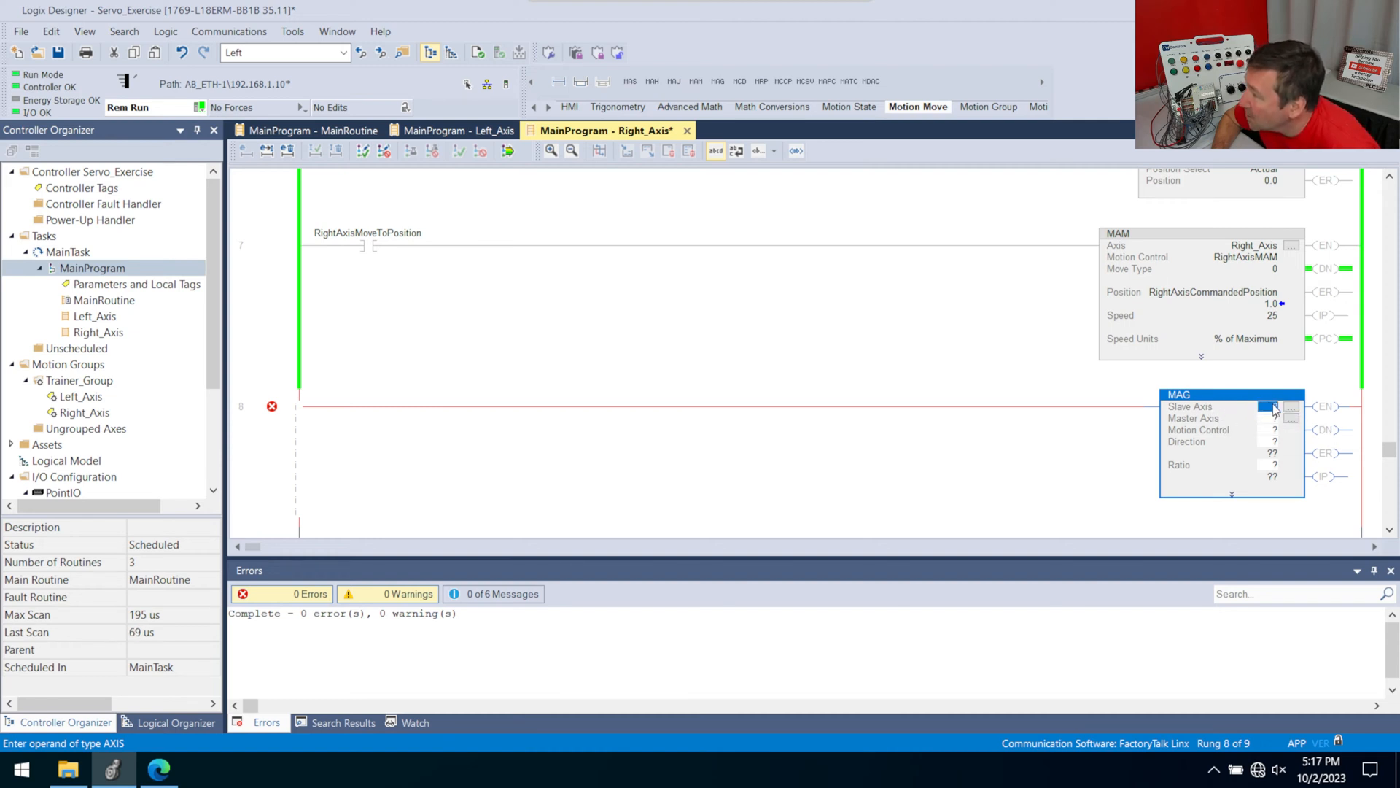
click(1288, 407)
text(Right_Axis)
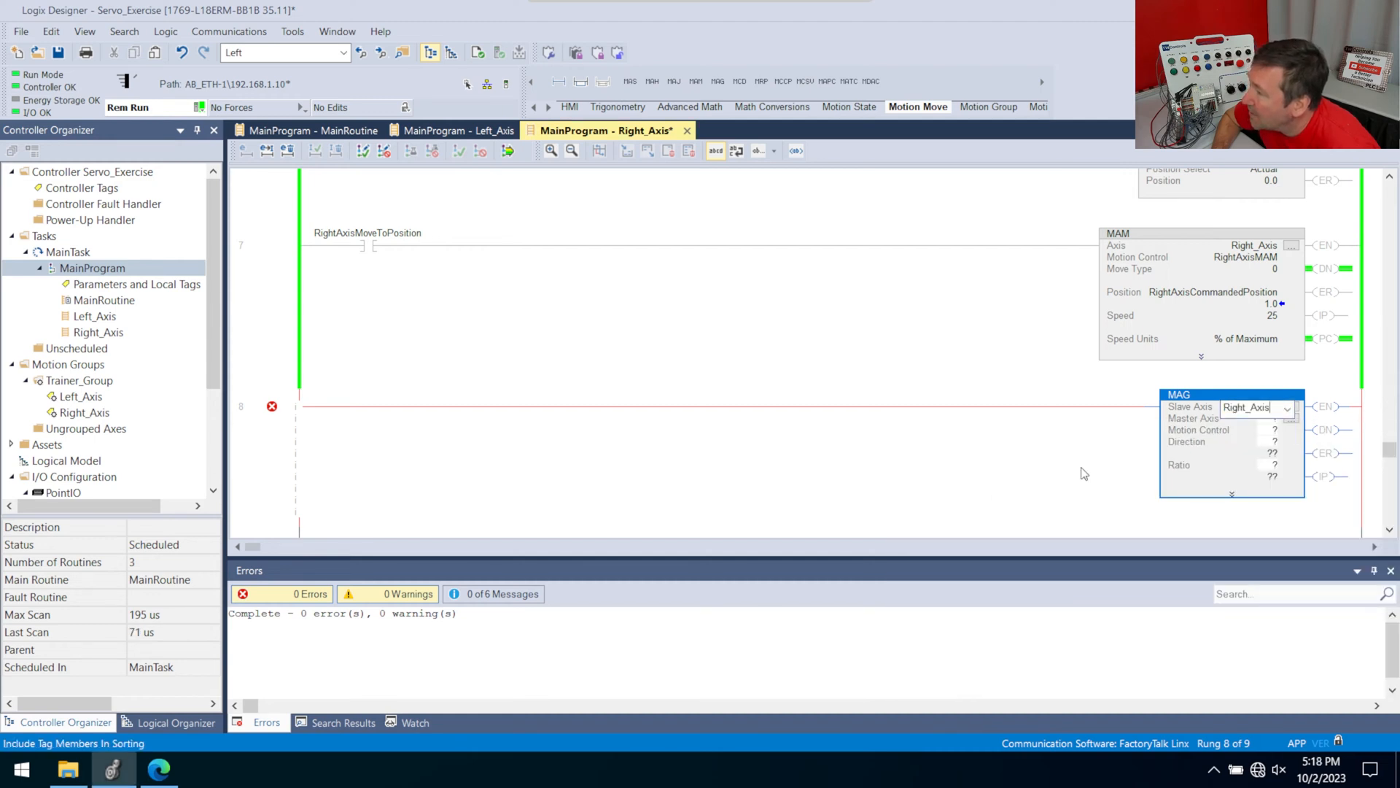
click(1250, 418)
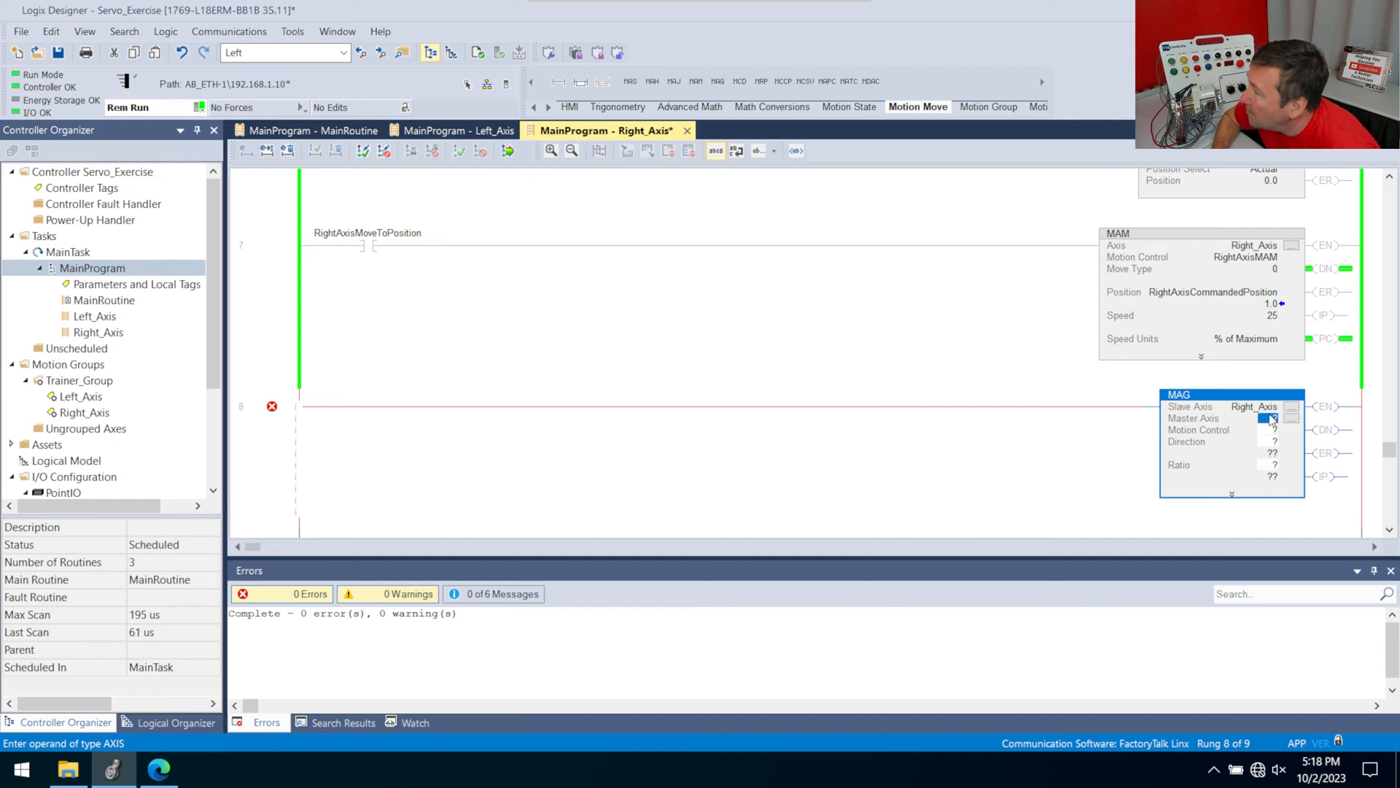
click(1271, 420)
text(Left_Axis)
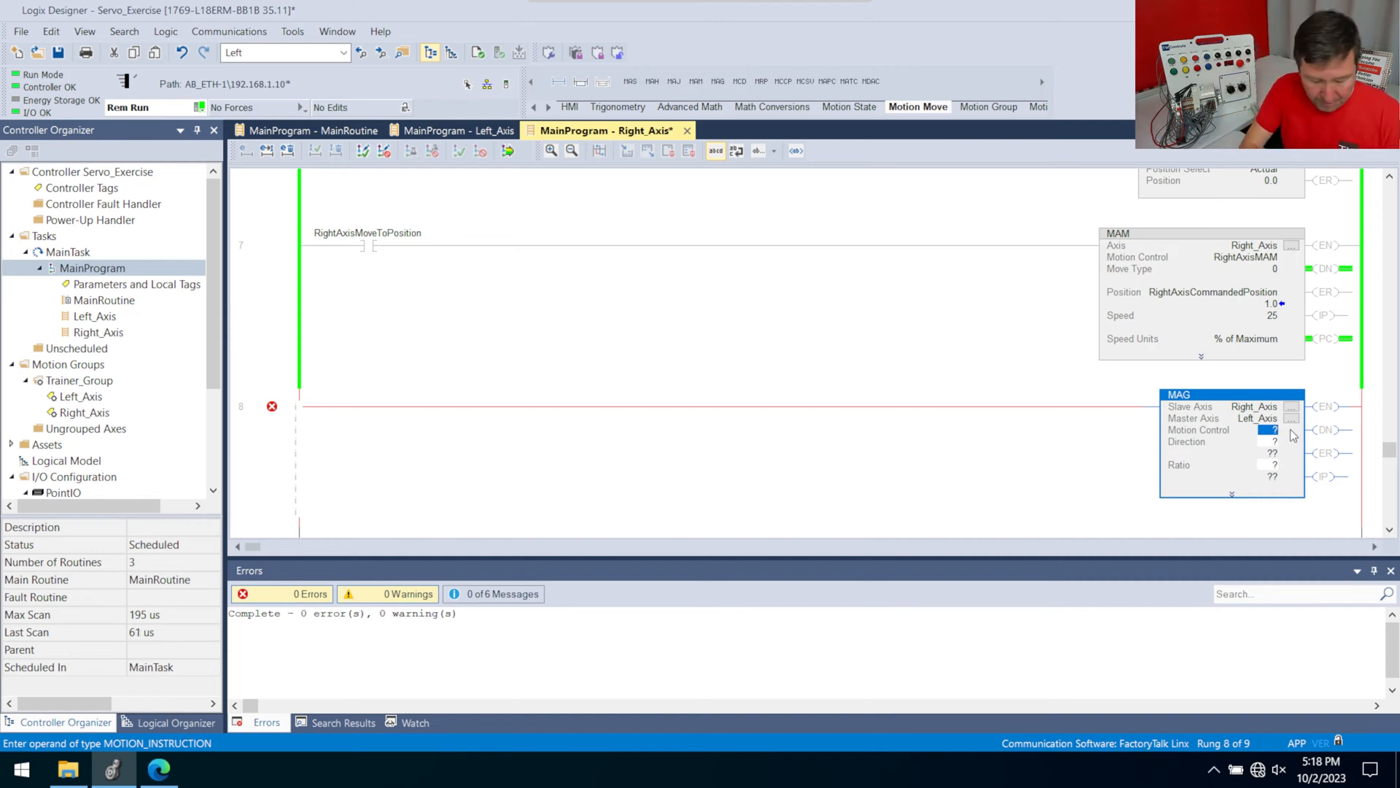
click(1274, 428)
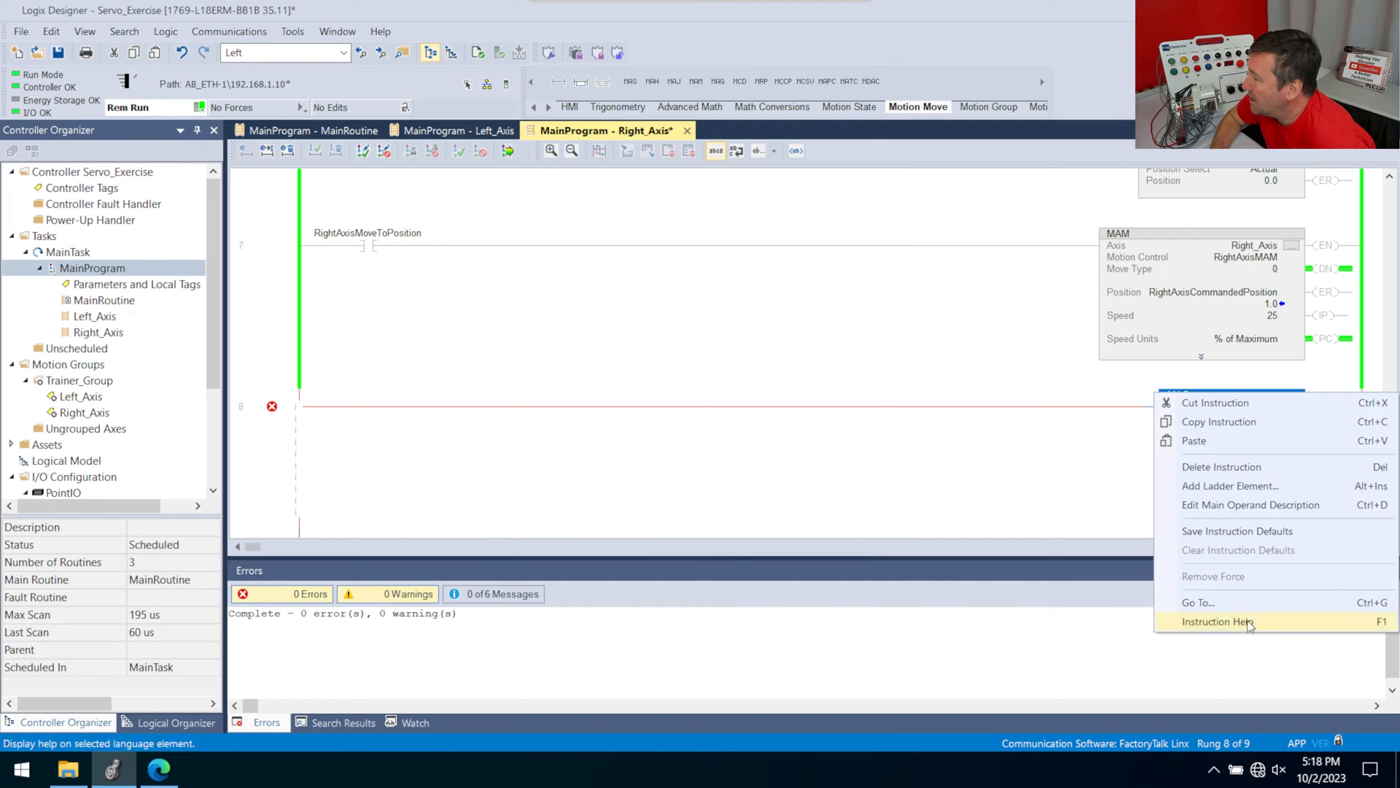
View the MAG Instruction Help in Edge down to the Direction and Ratio operands.
click(1217, 622)
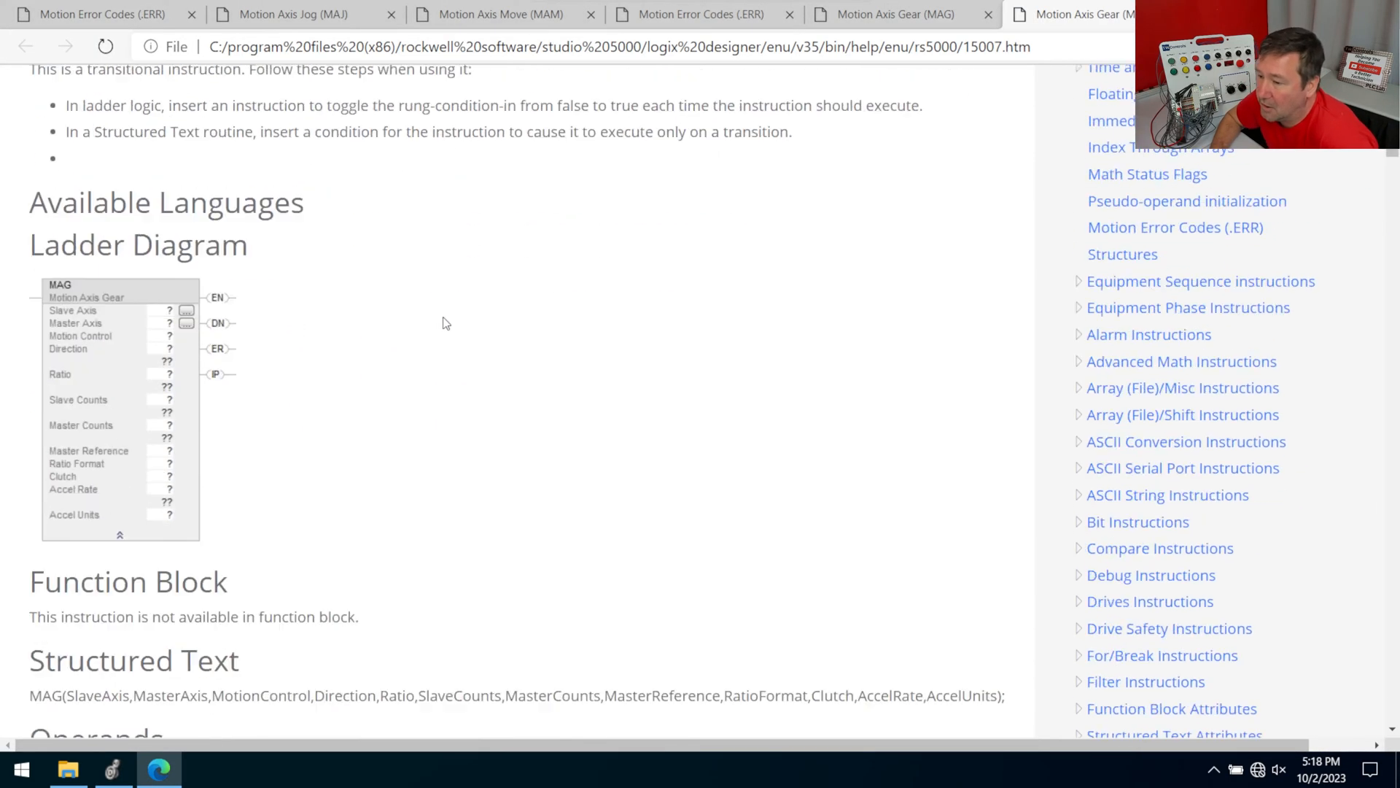
scroll(down, 3)
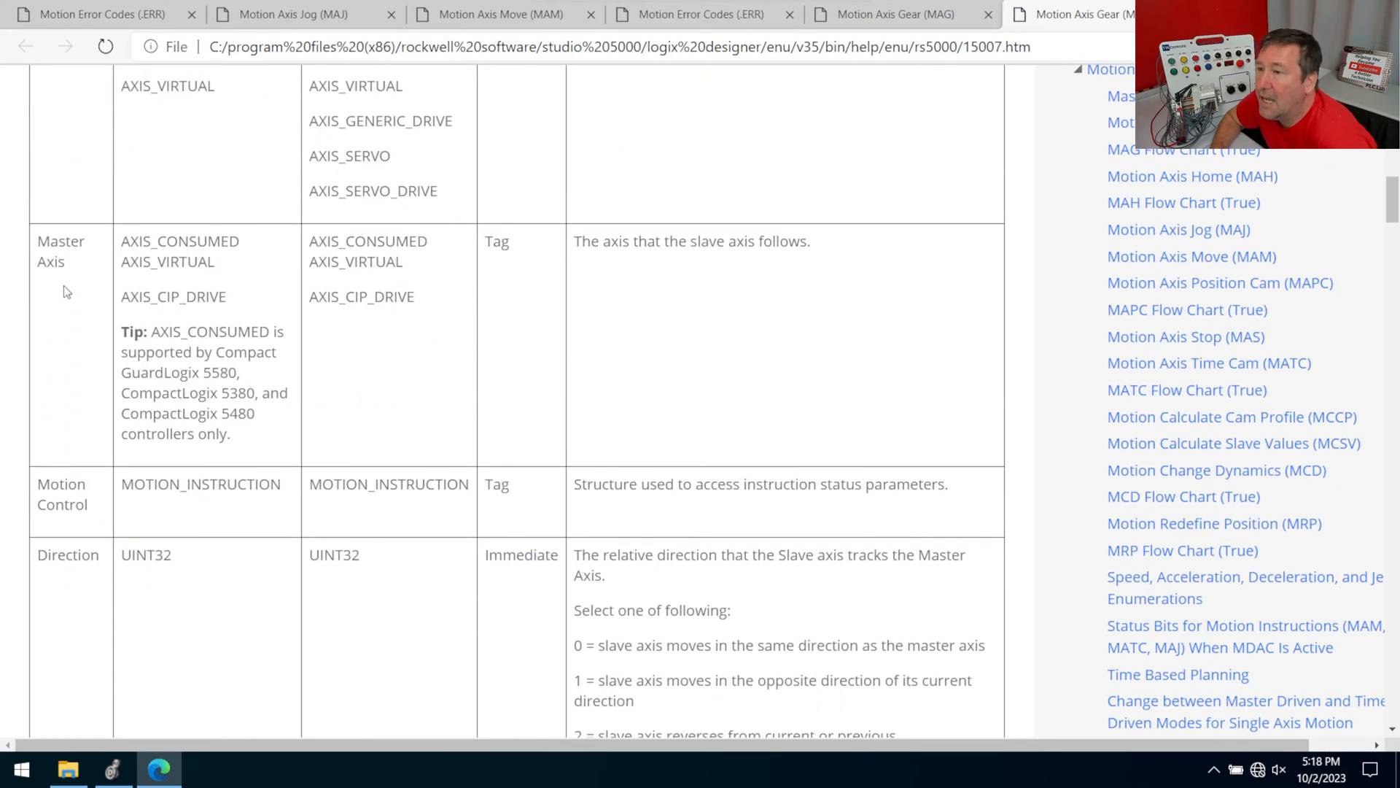
scroll(down, 3)
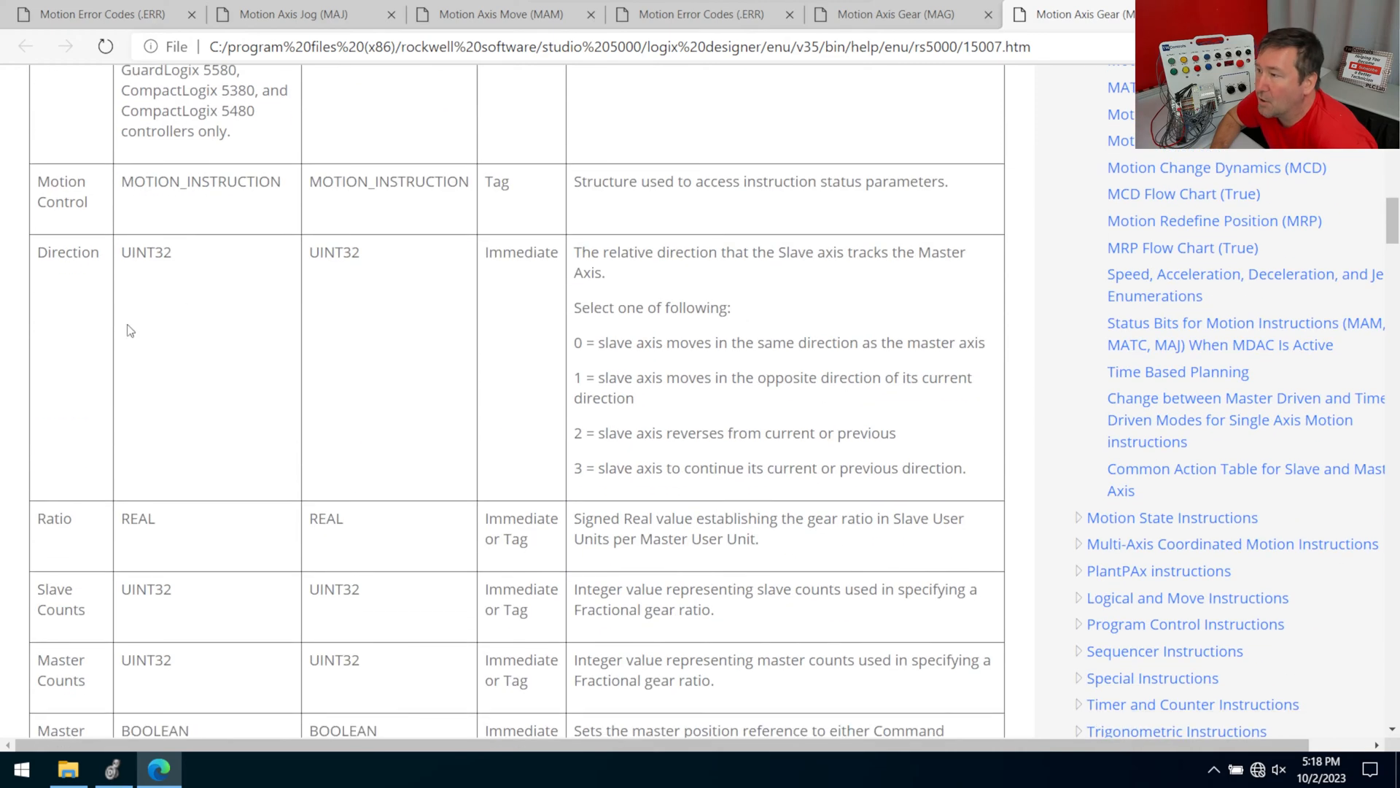
mouse_move(766, 352)
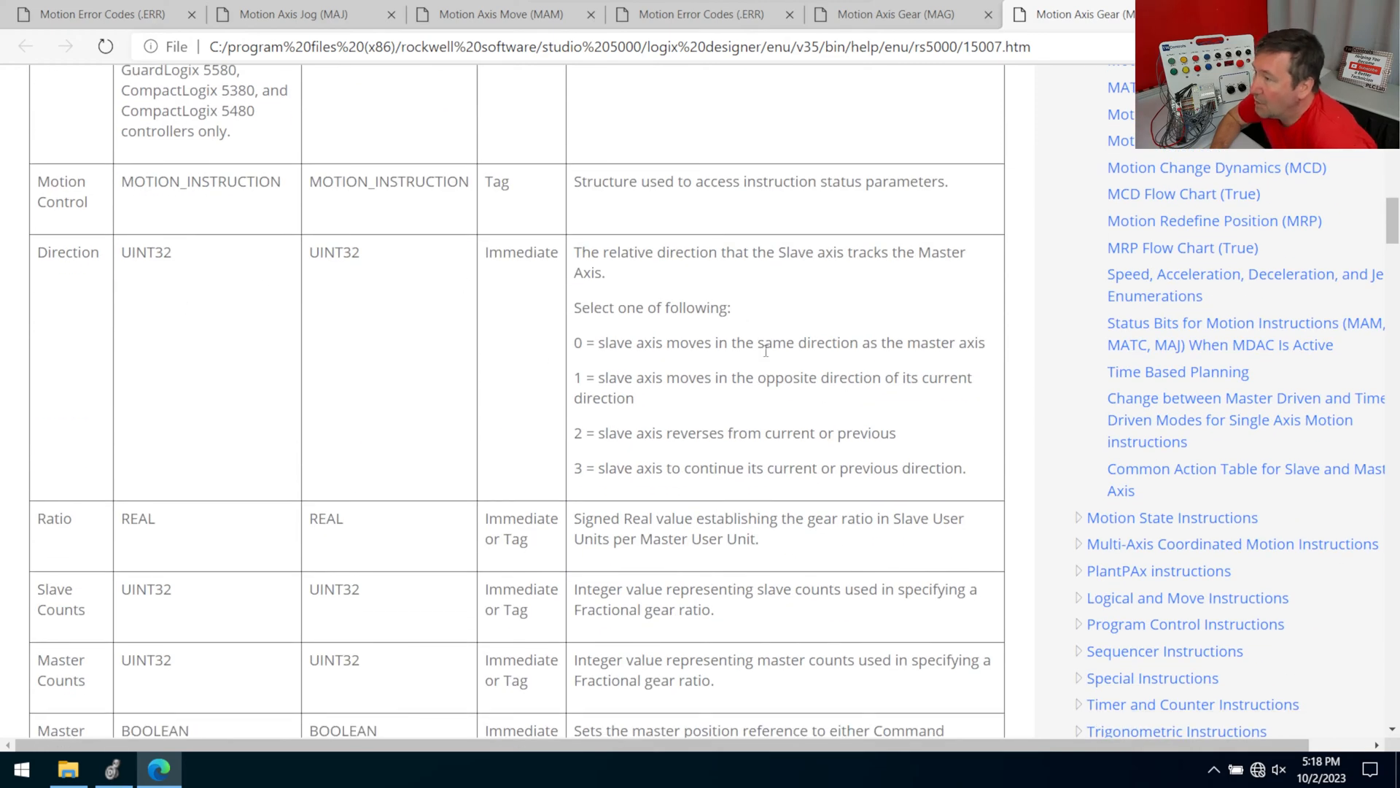
mouse_move(587, 385)
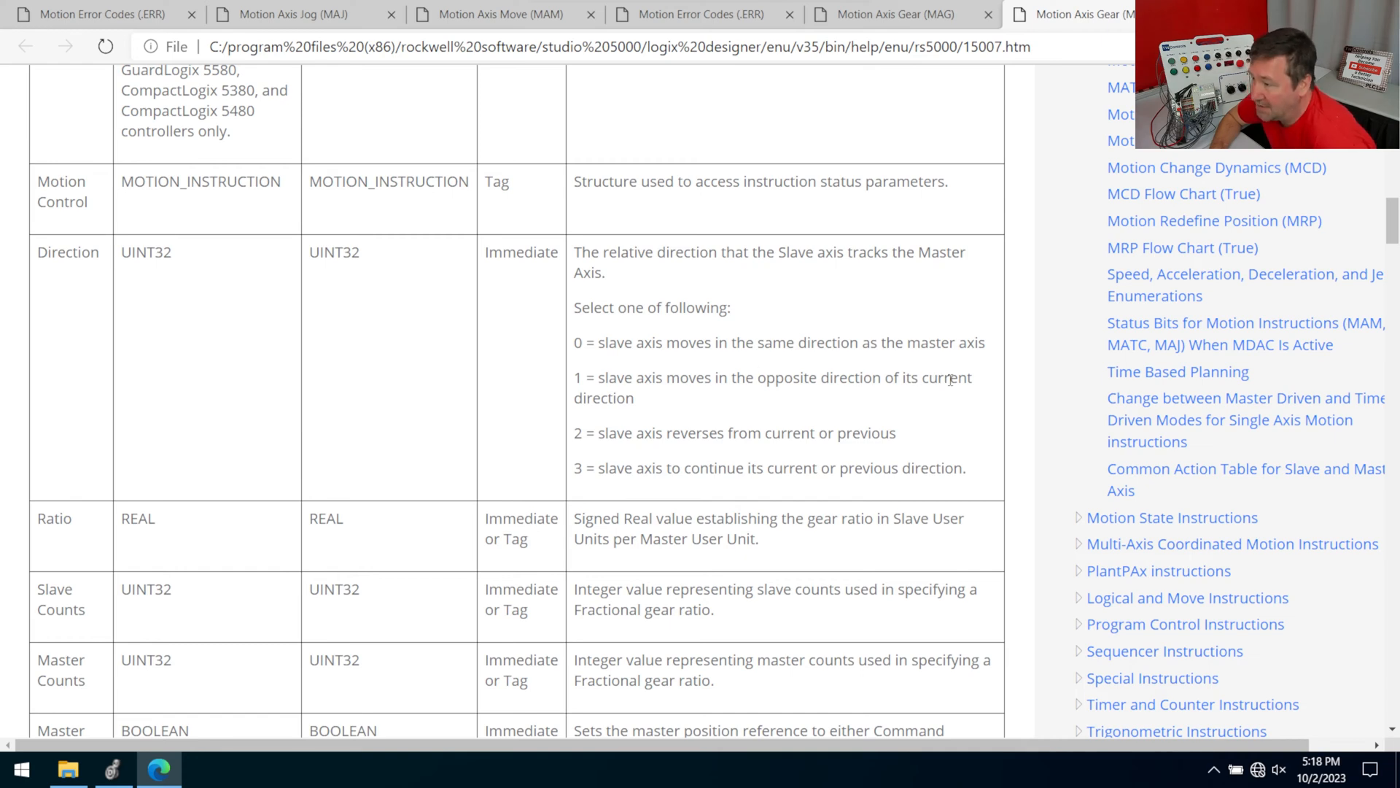
mouse_move(402, 356)
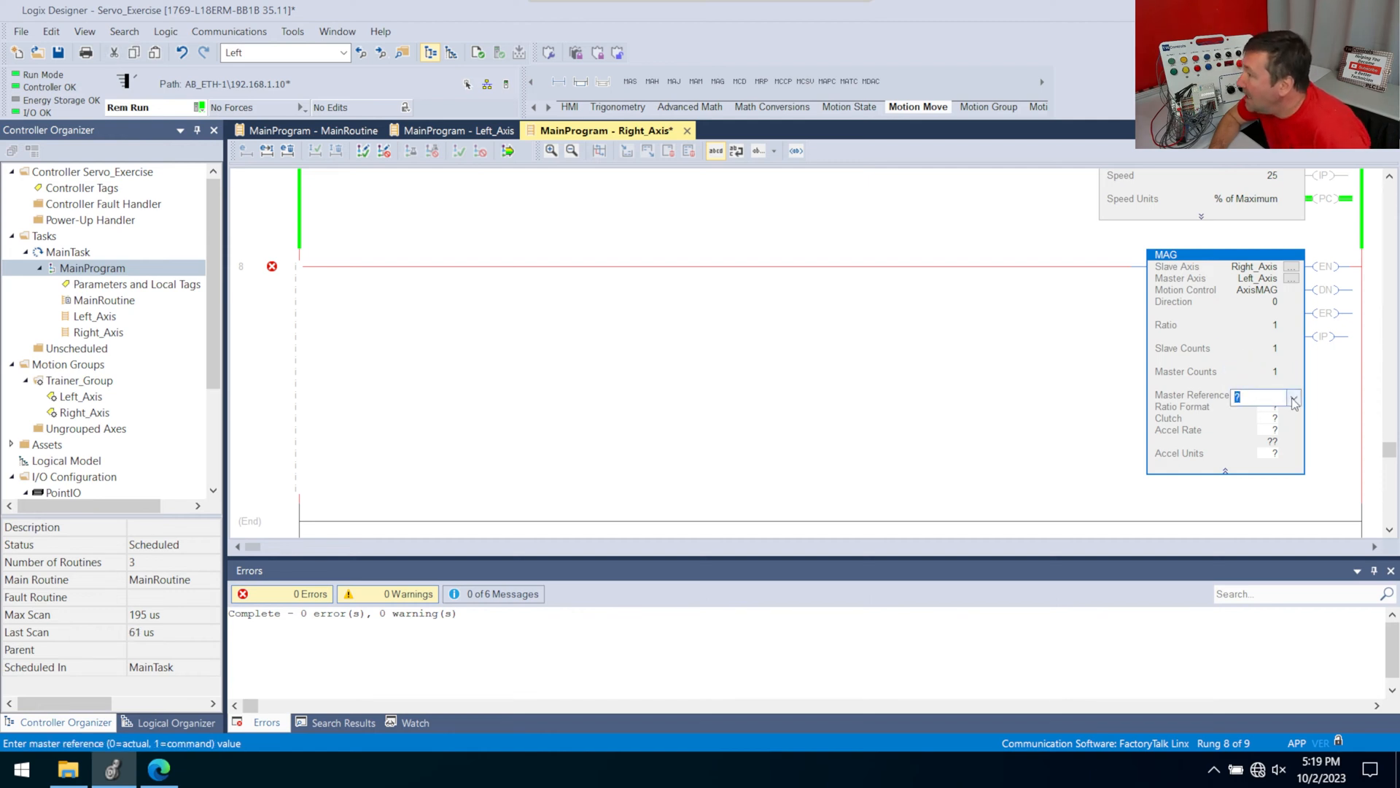
Set Master Reference to Actual, Clutch to Disabled, and Accel Units to % of Maximum.
click(1292, 396)
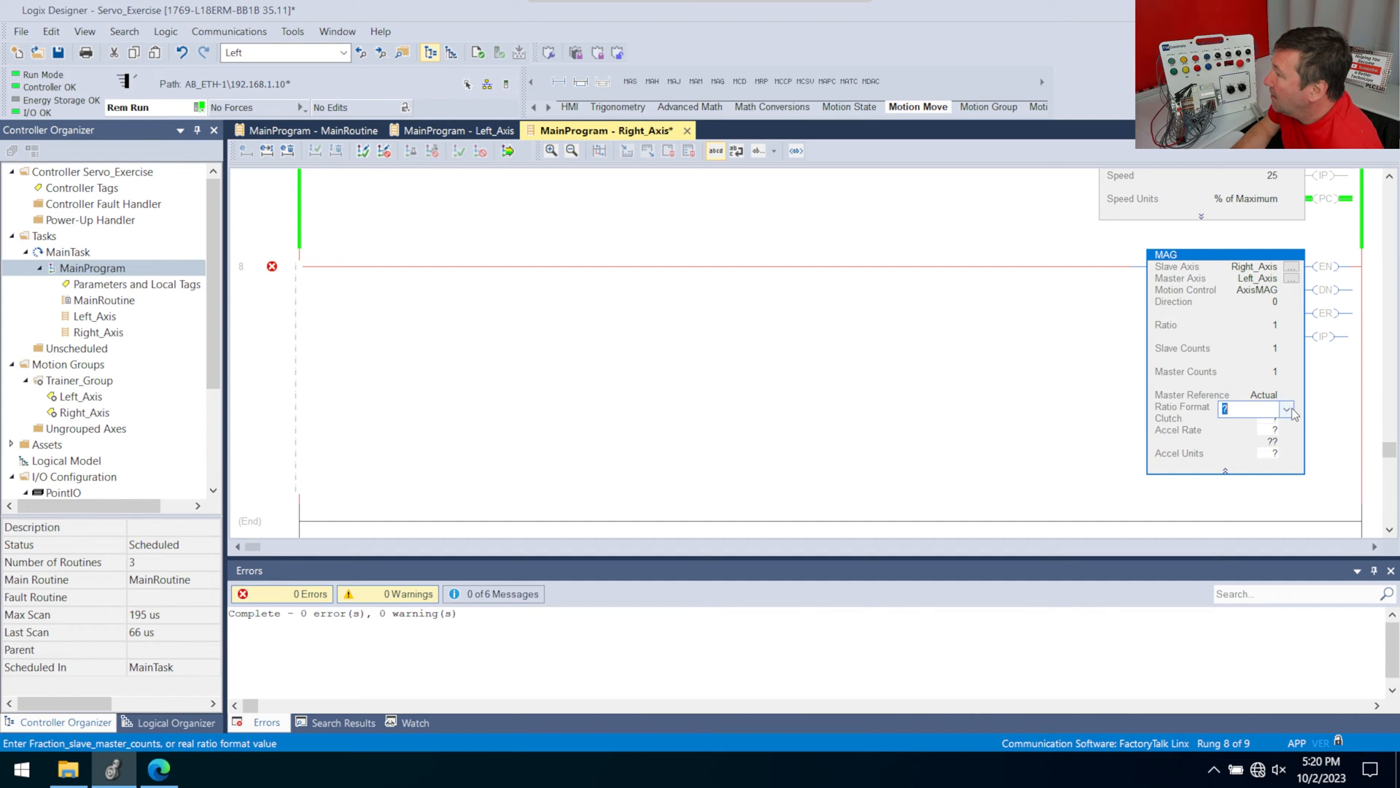
click(1283, 408)
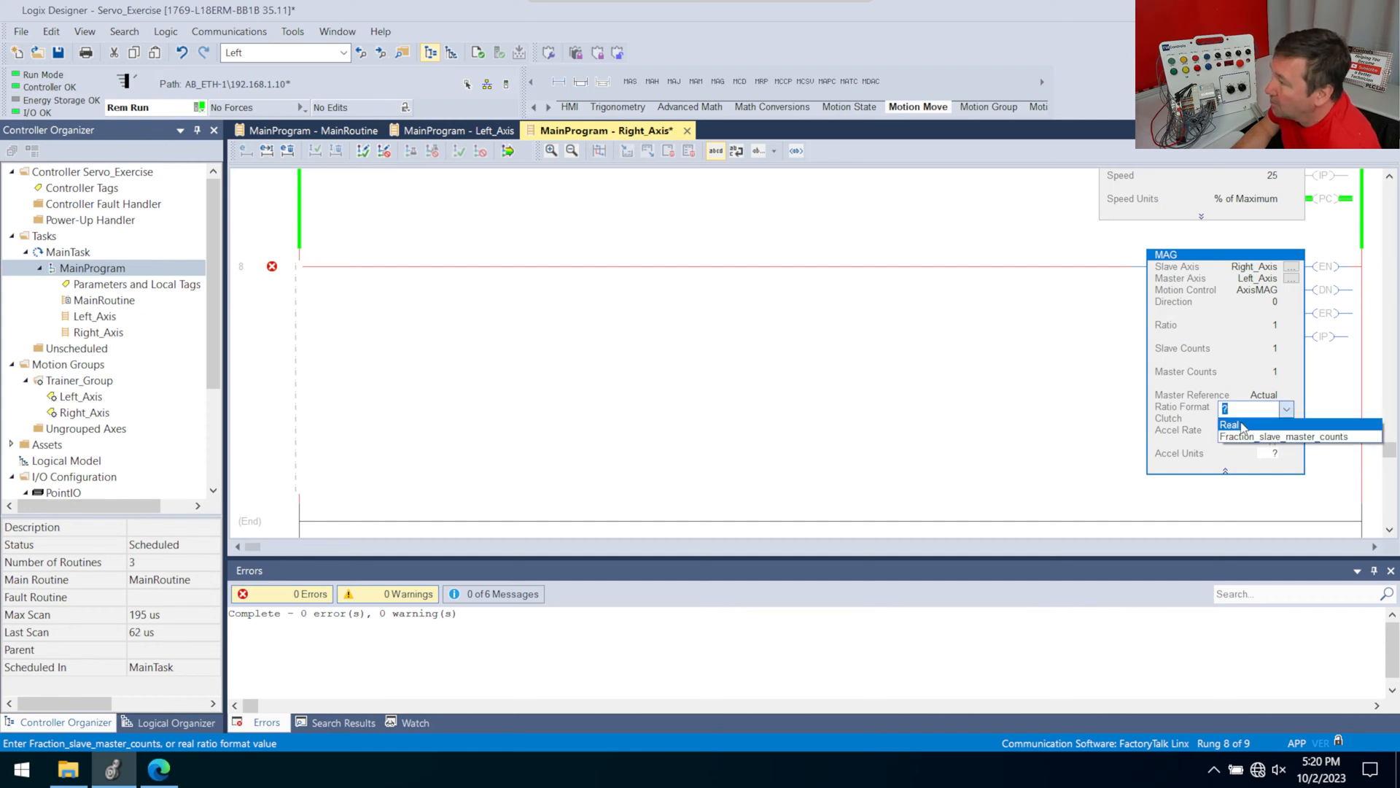
click(1231, 422)
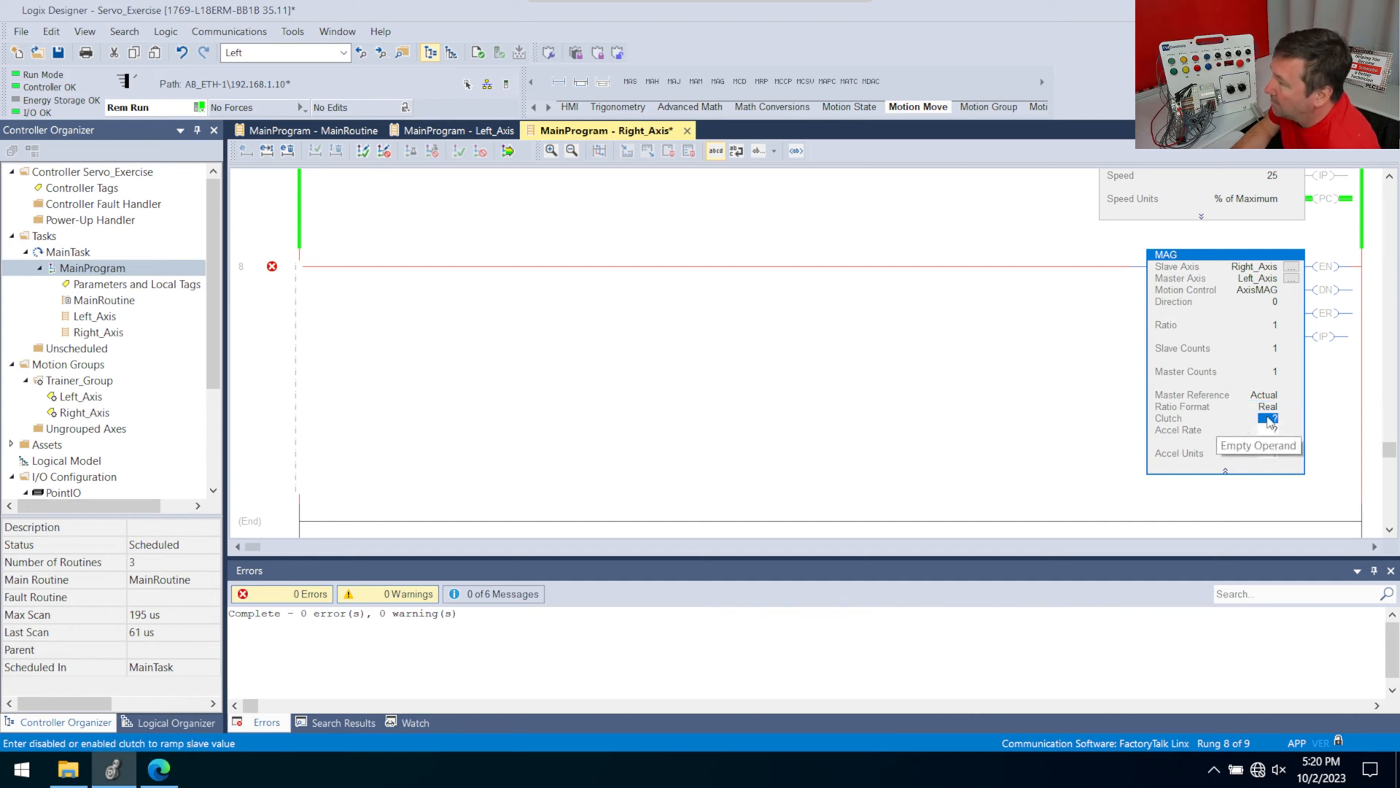
click(1286, 420)
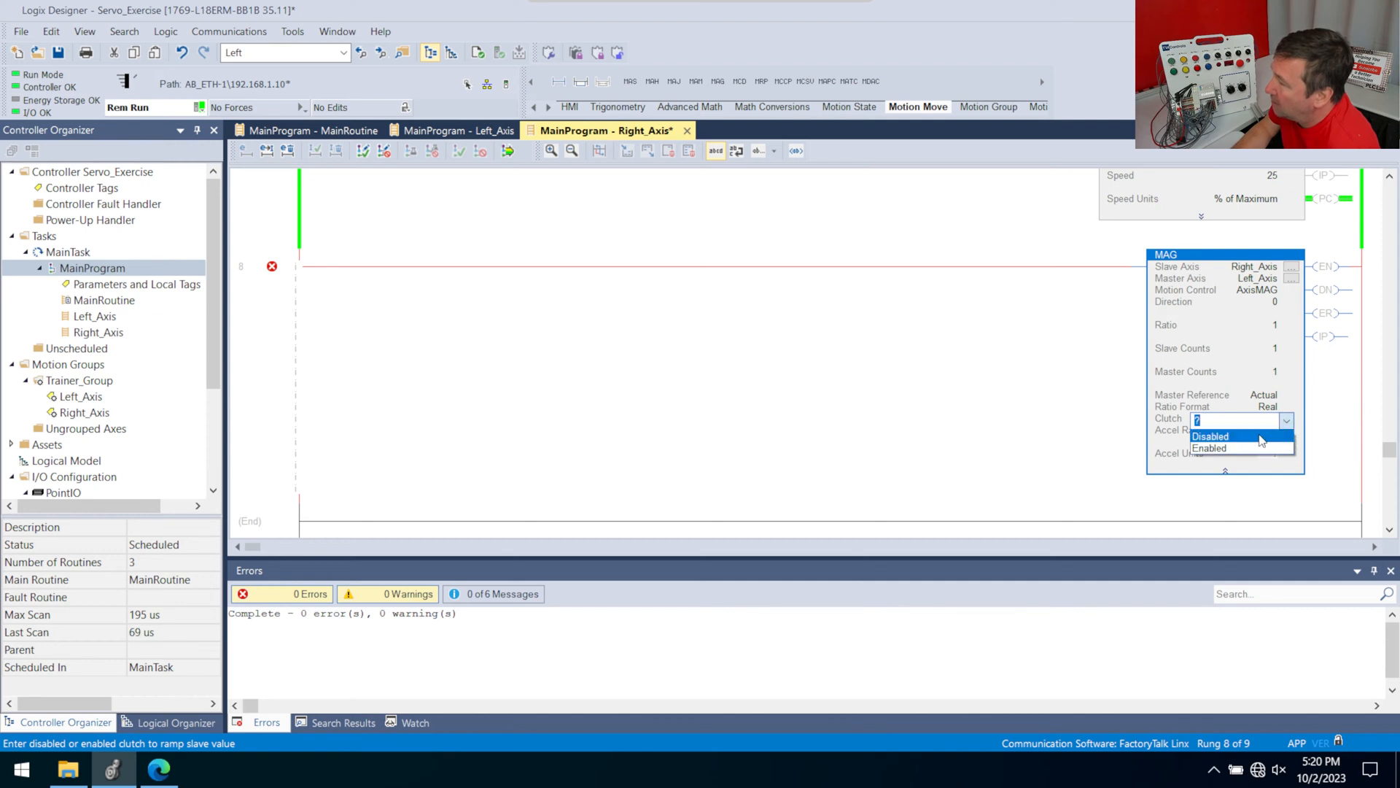
click(1211, 436)
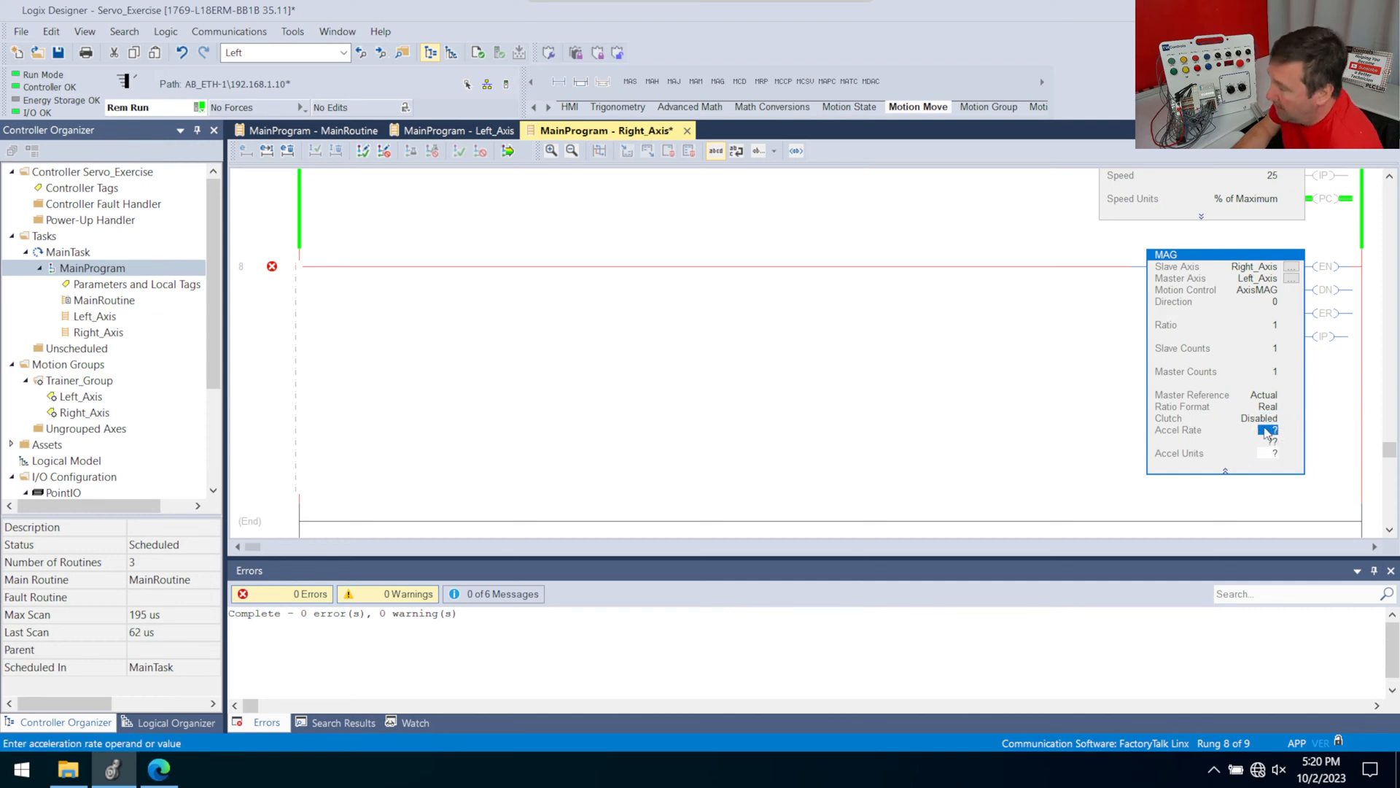
click(1286, 455)
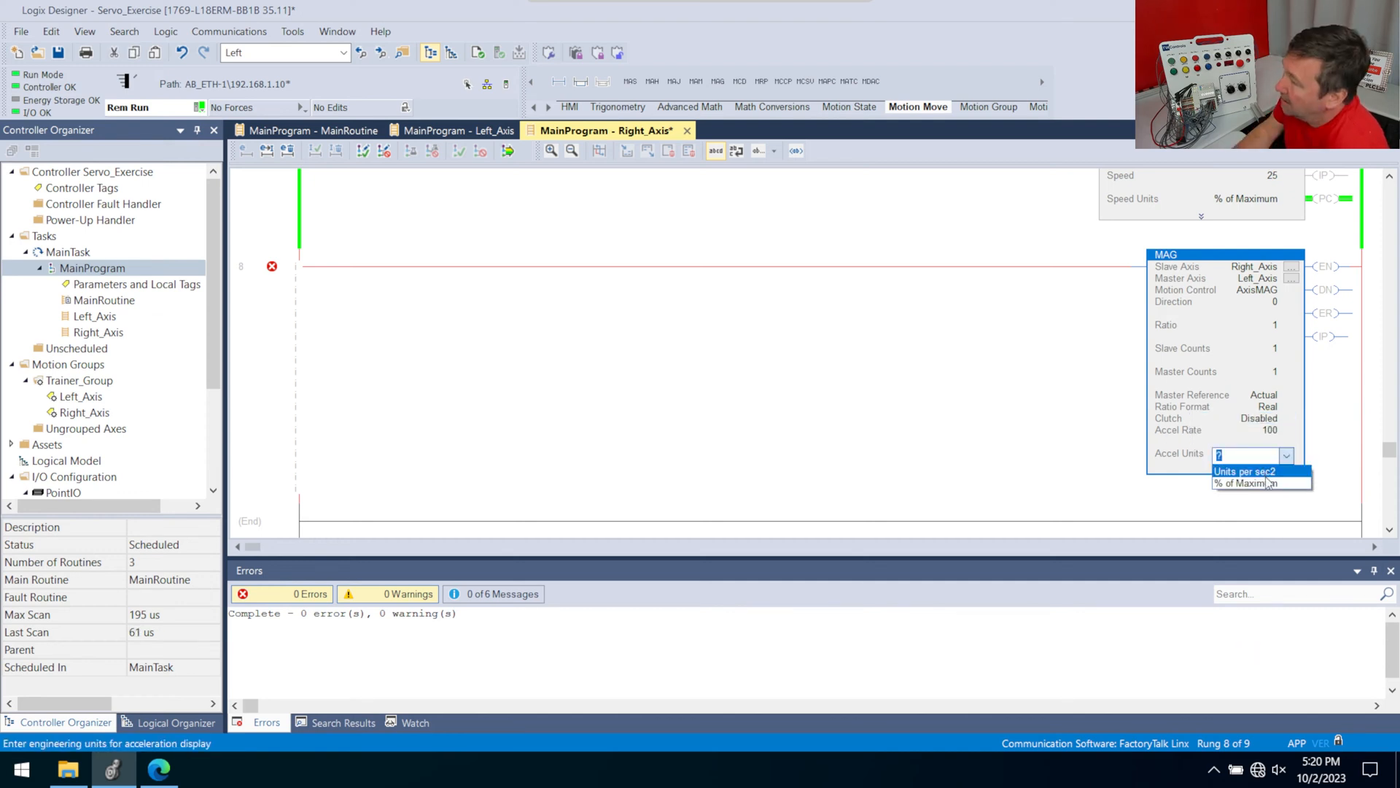
click(1244, 483)
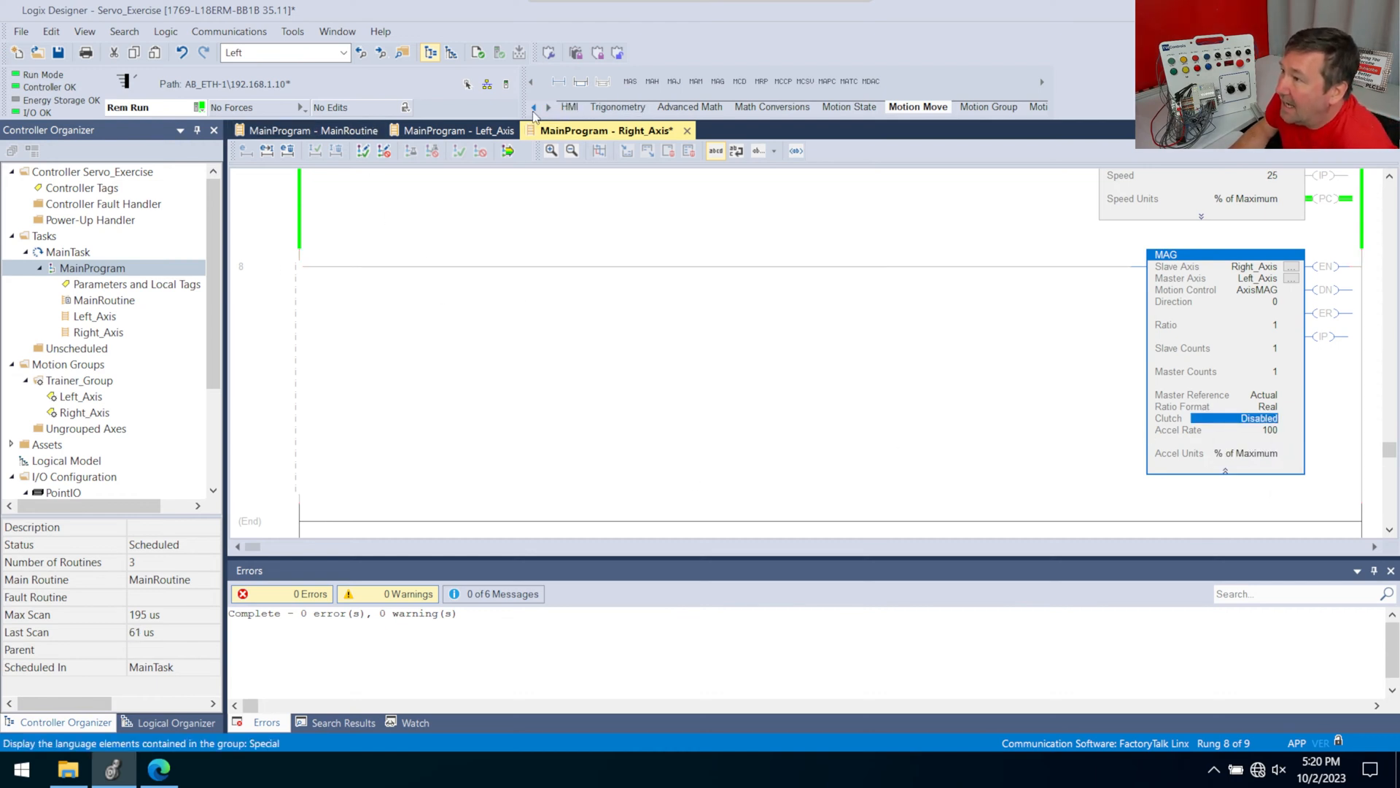
Add an XIC contact named EnableGearing in front of the MAG on rung 8.
click(531, 107)
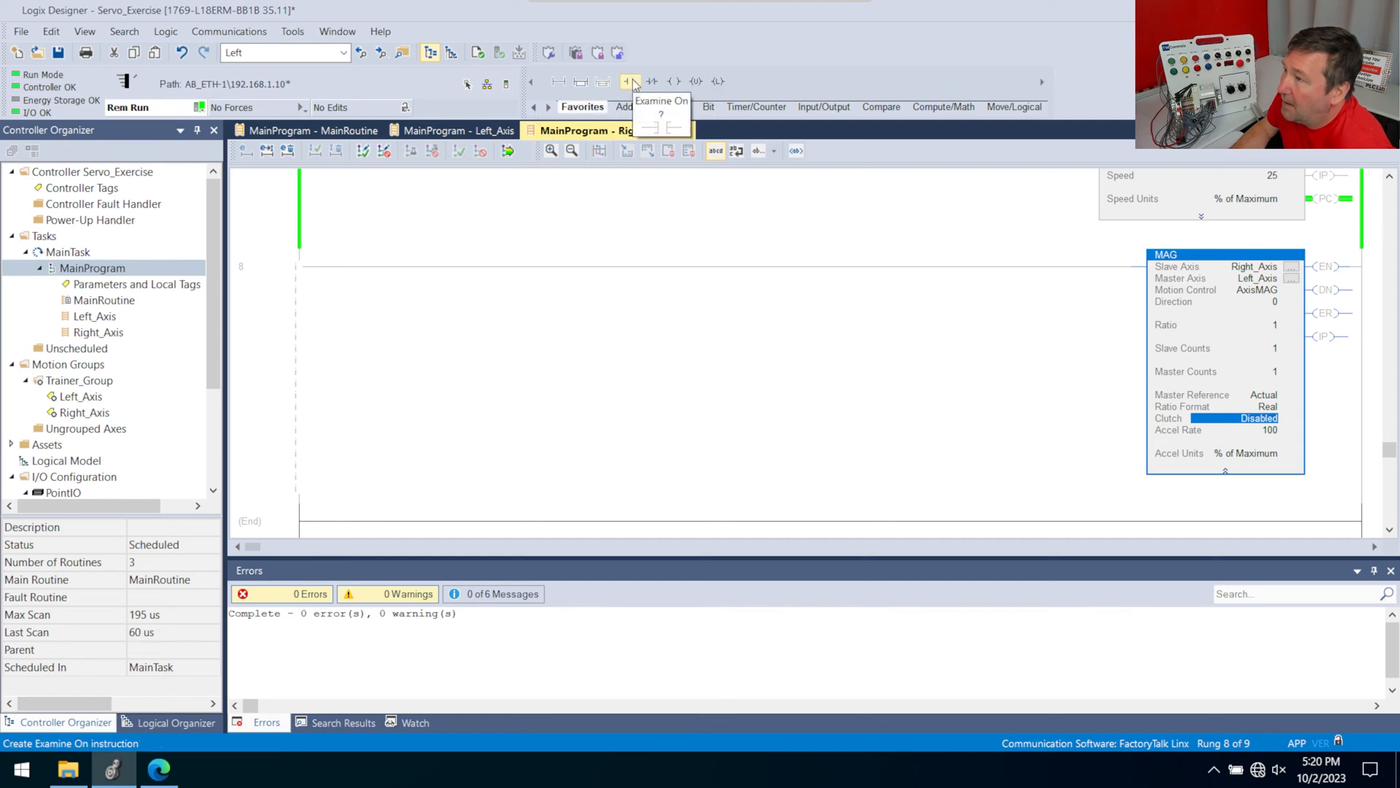
click(630, 82)
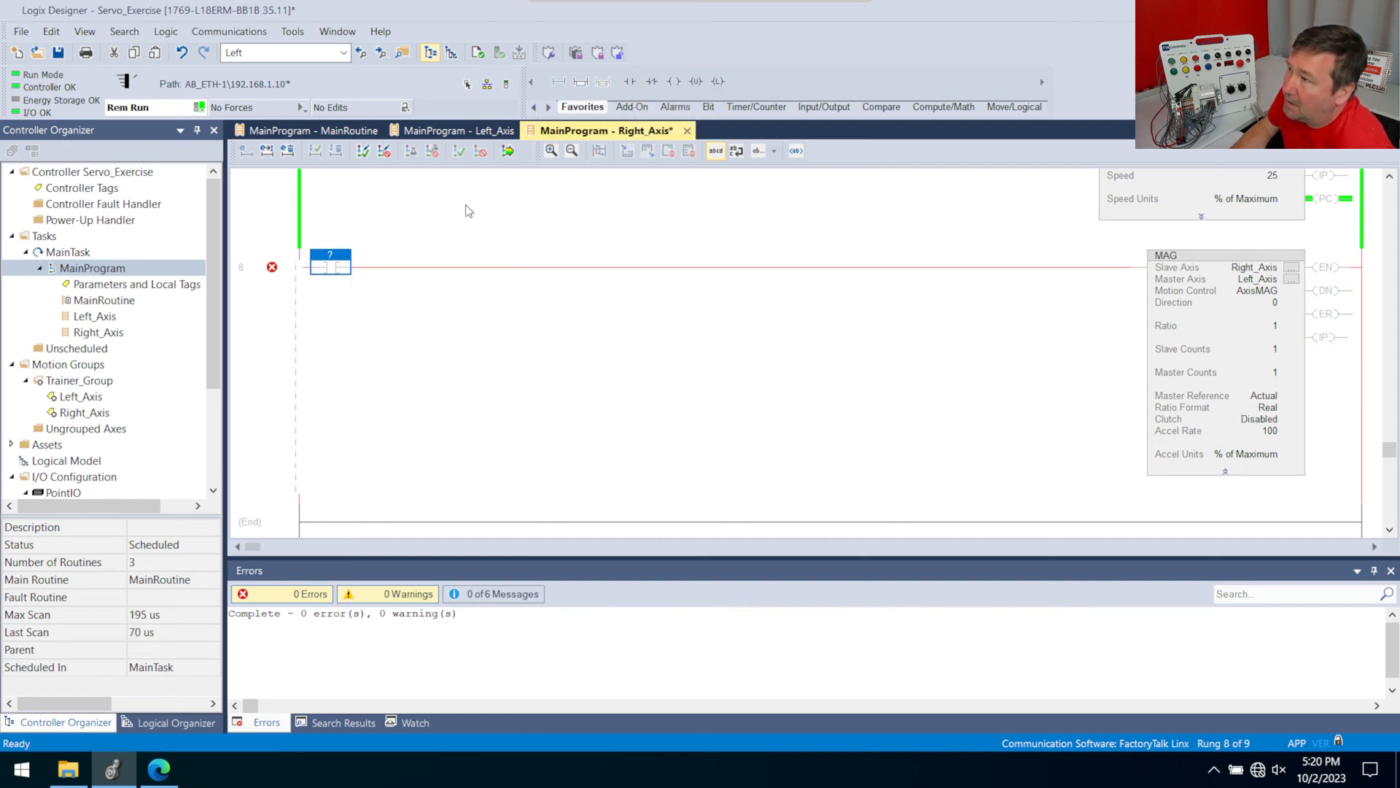
click(331, 254)
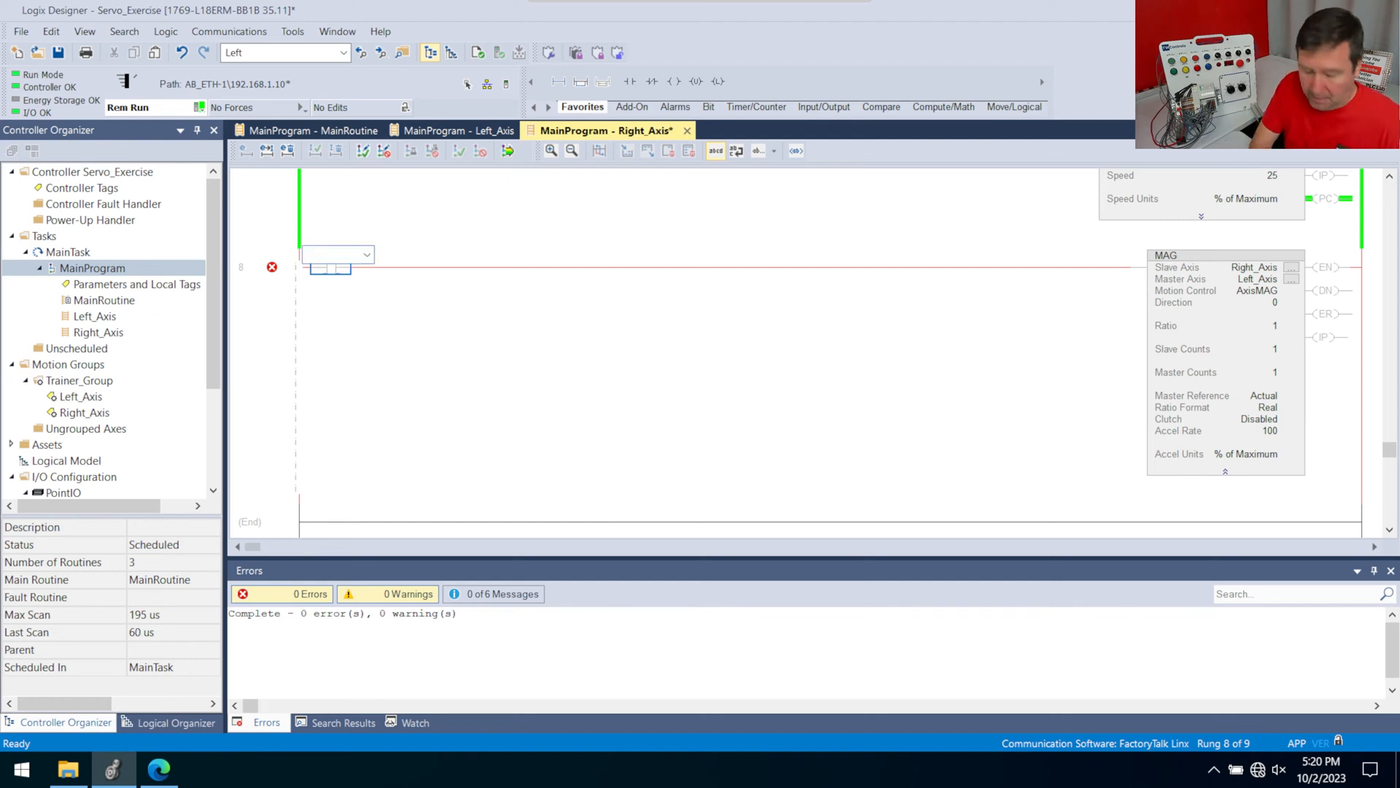
text(EnableG)
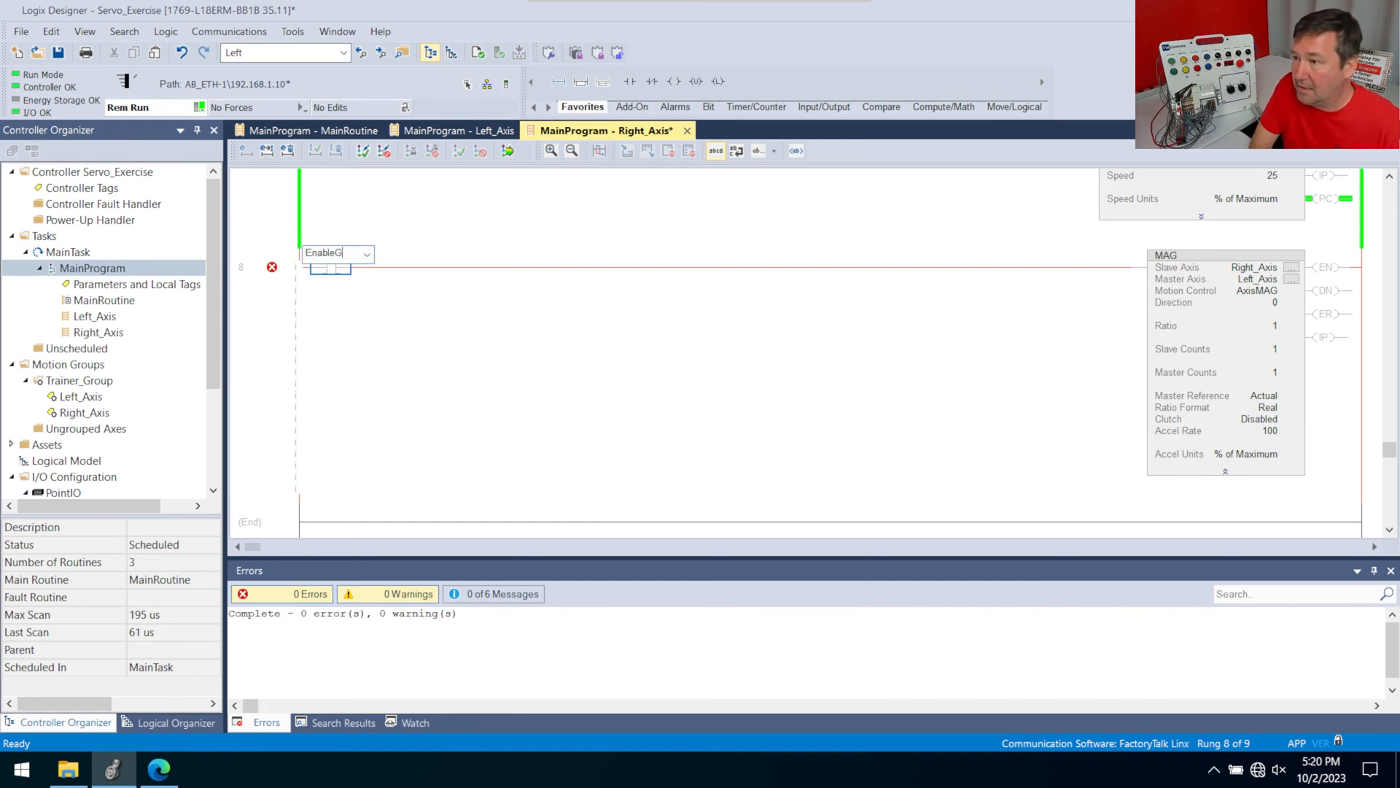
Create the new EnableGearing BOOL tag for the contact.
right_click(337, 254)
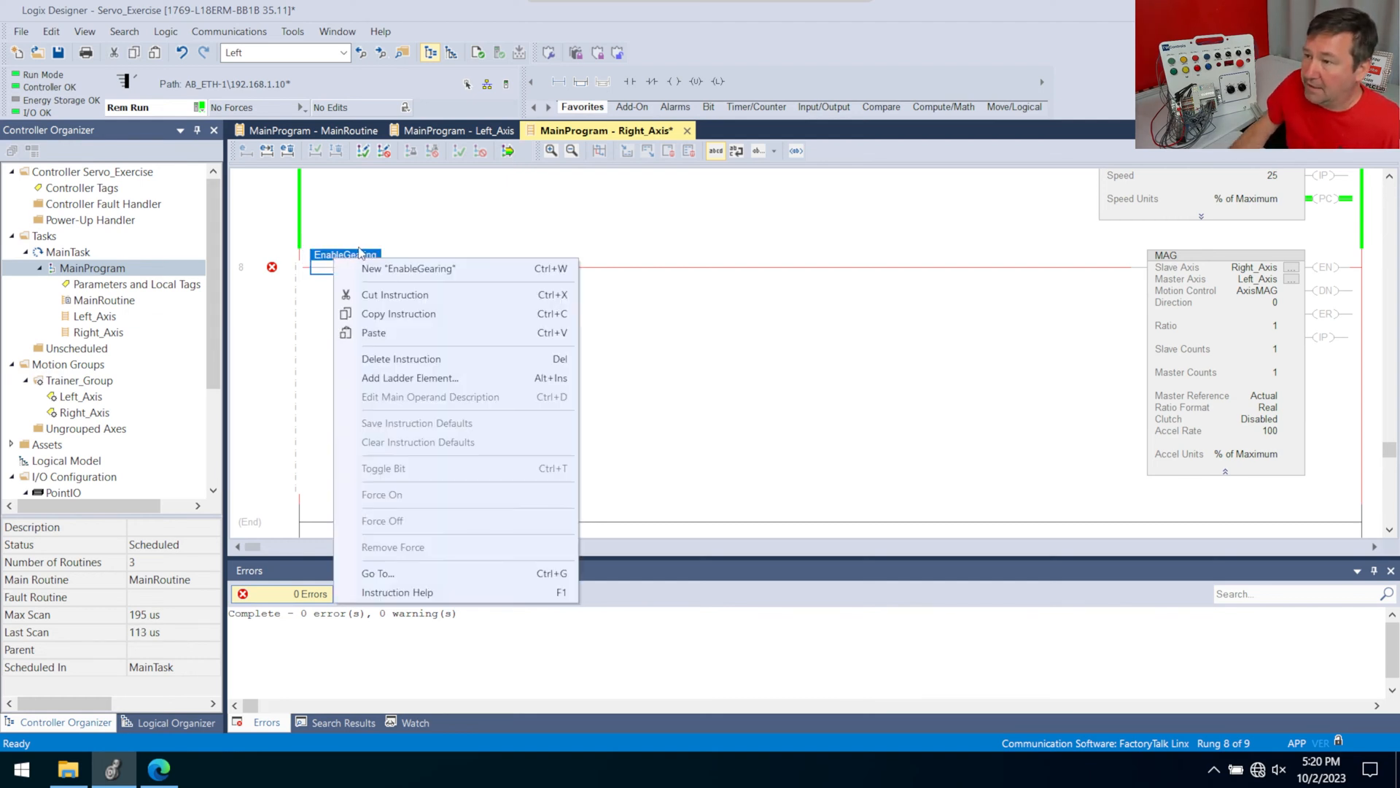
click(407, 268)
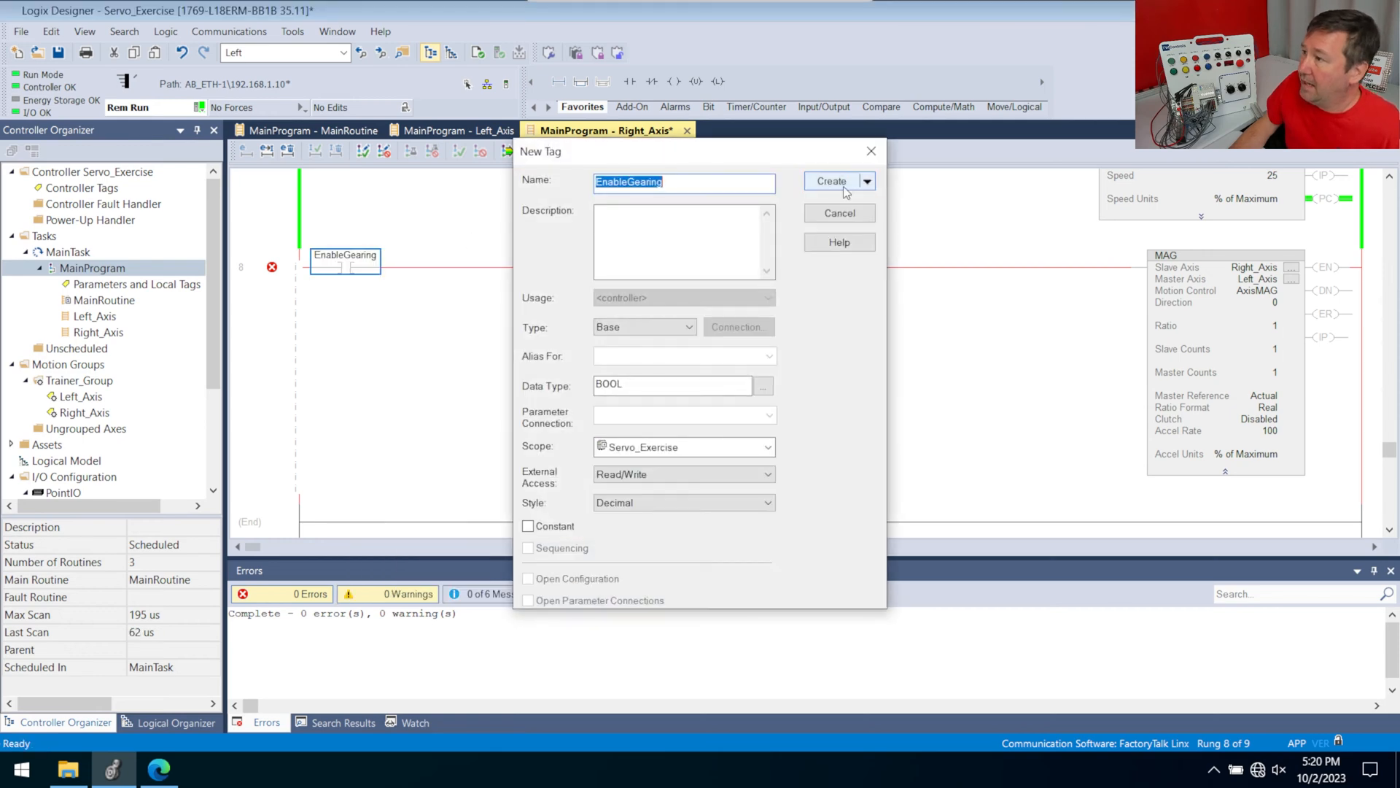
click(833, 181)
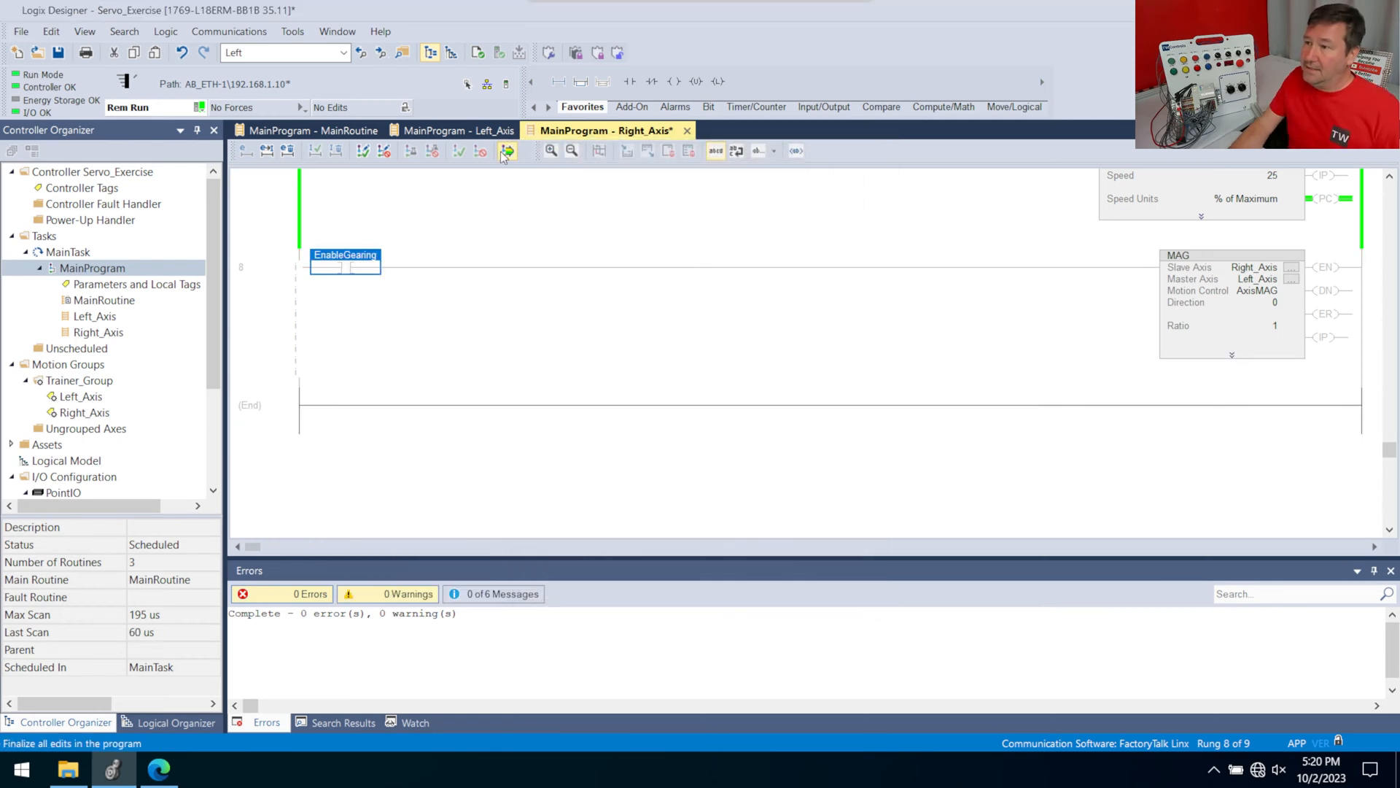
right_click(344, 268)
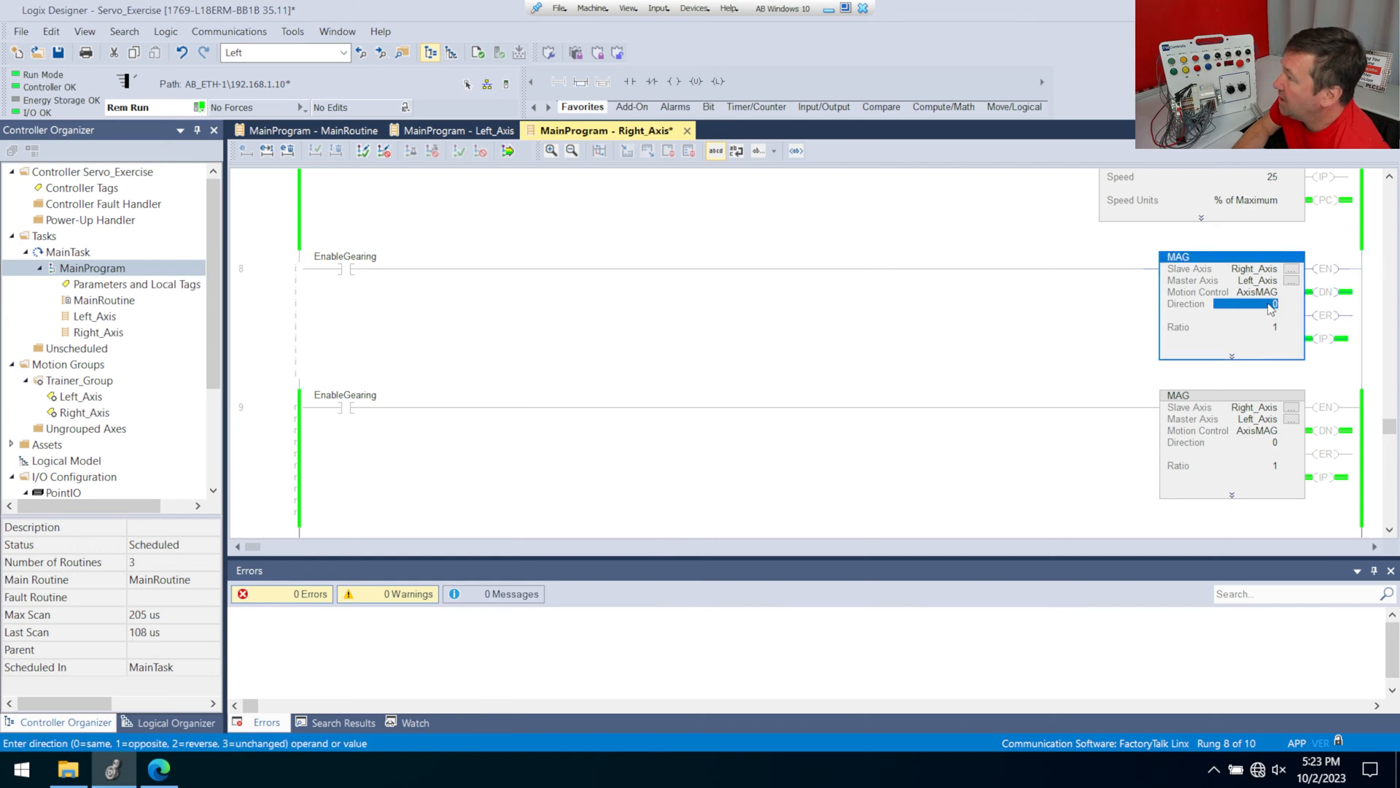
Set the MAG Direction operand to 1 (opposite) in the online edit.
click(1244, 327)
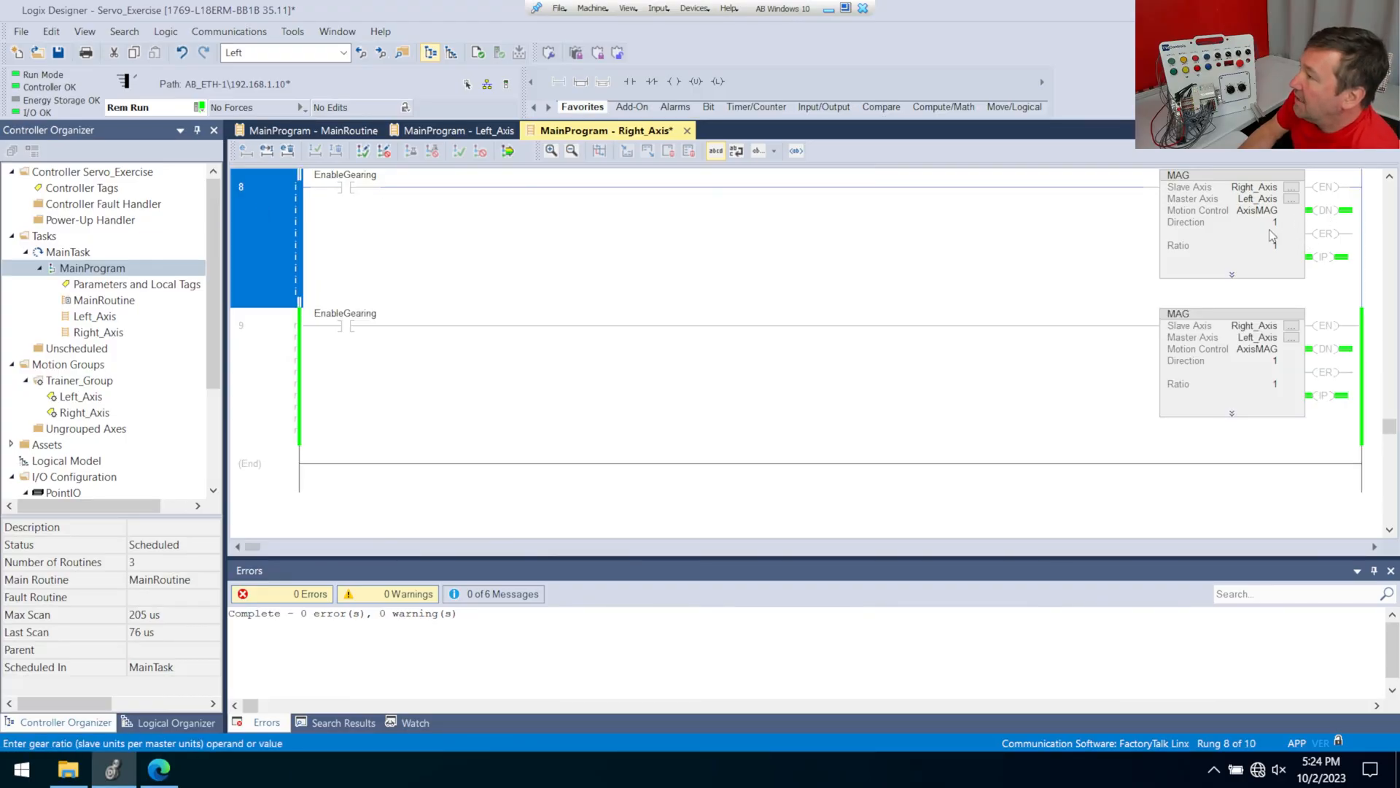
Set the MAG Ratio to 2 and finalize all edits in the program.
click(1274, 222)
text(0)
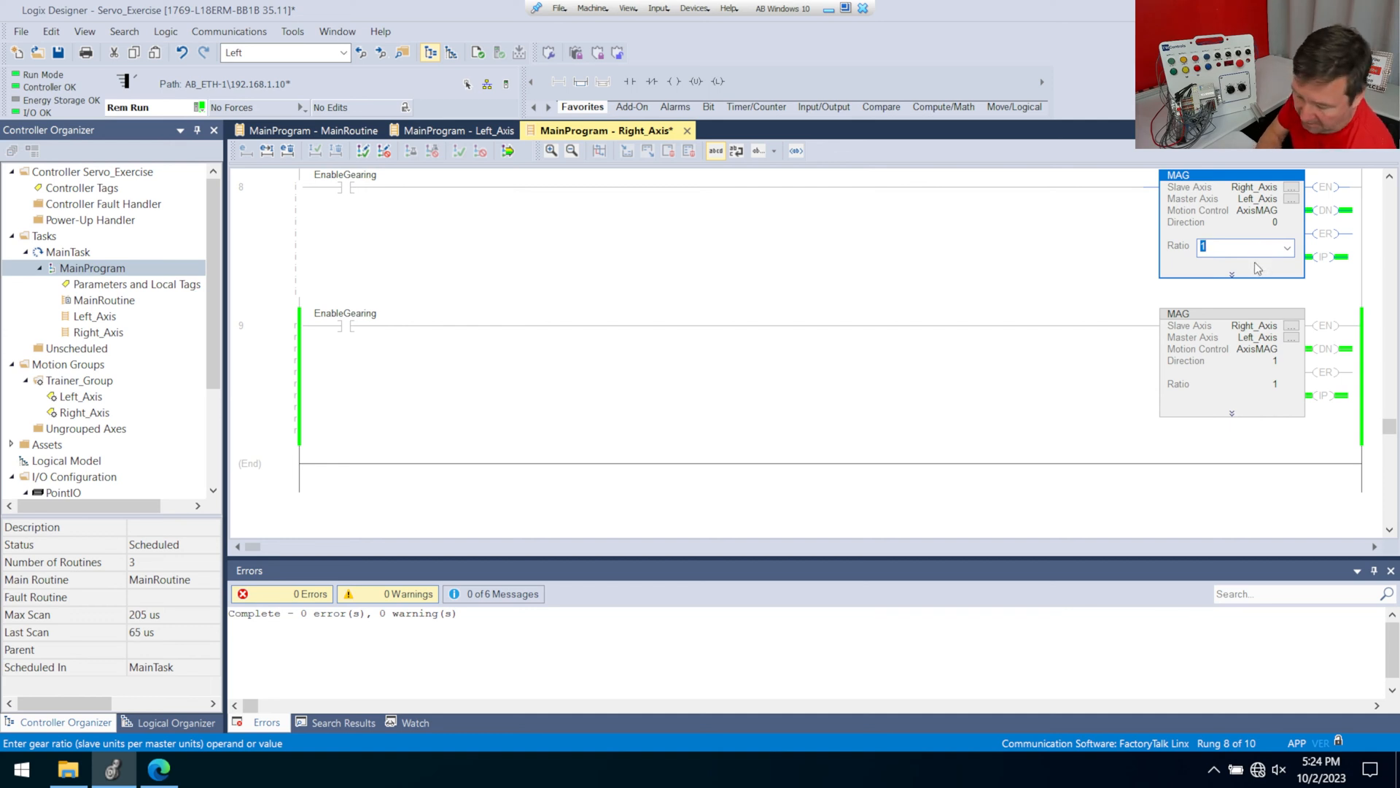
text(2)
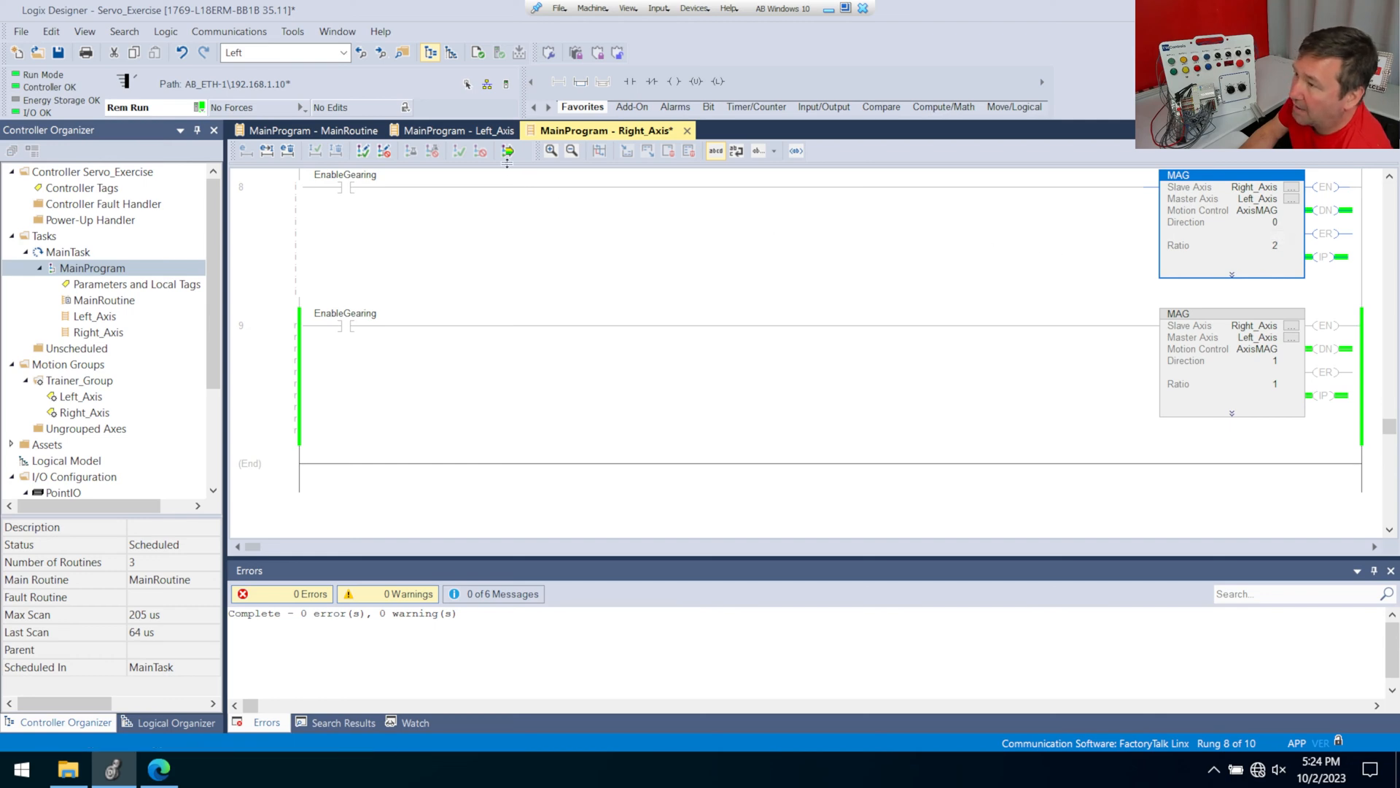
click(506, 151)
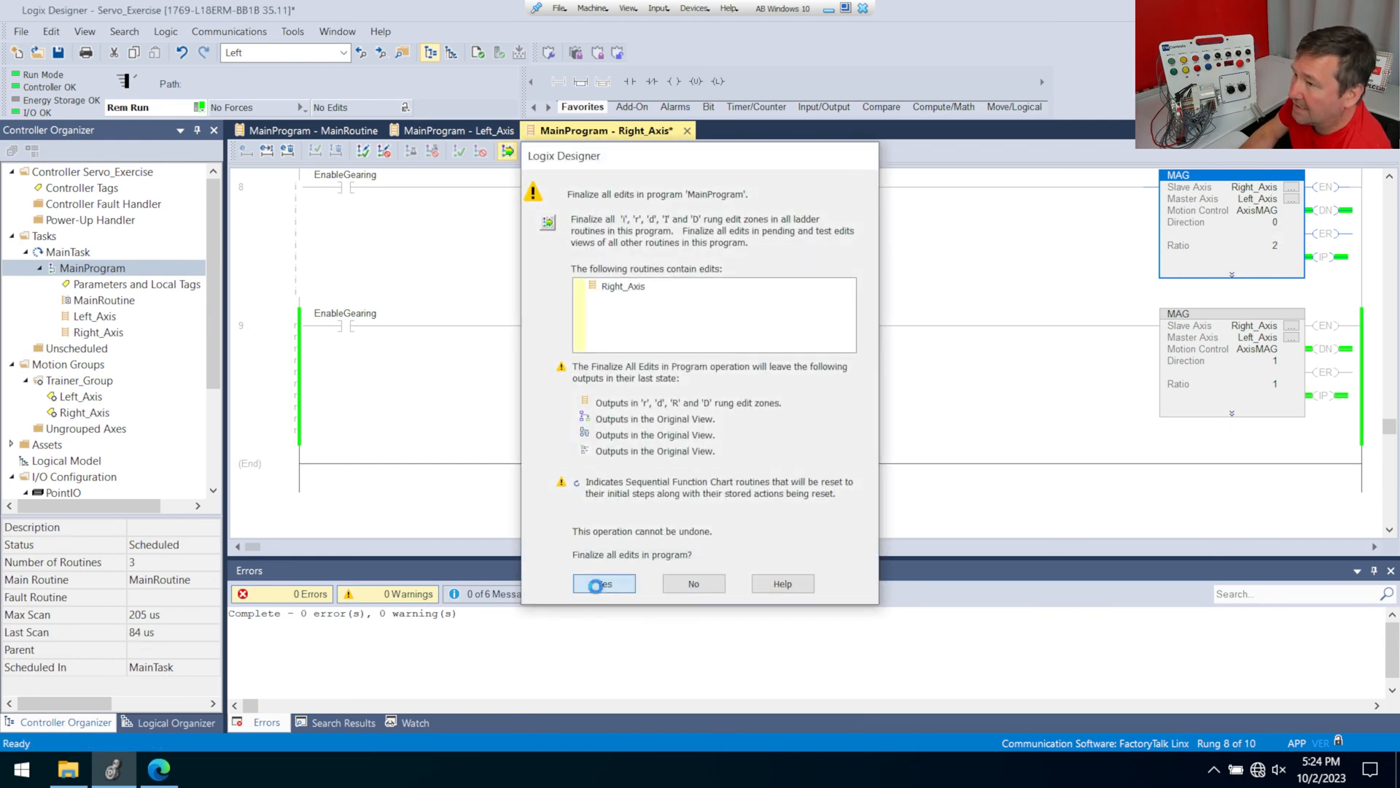